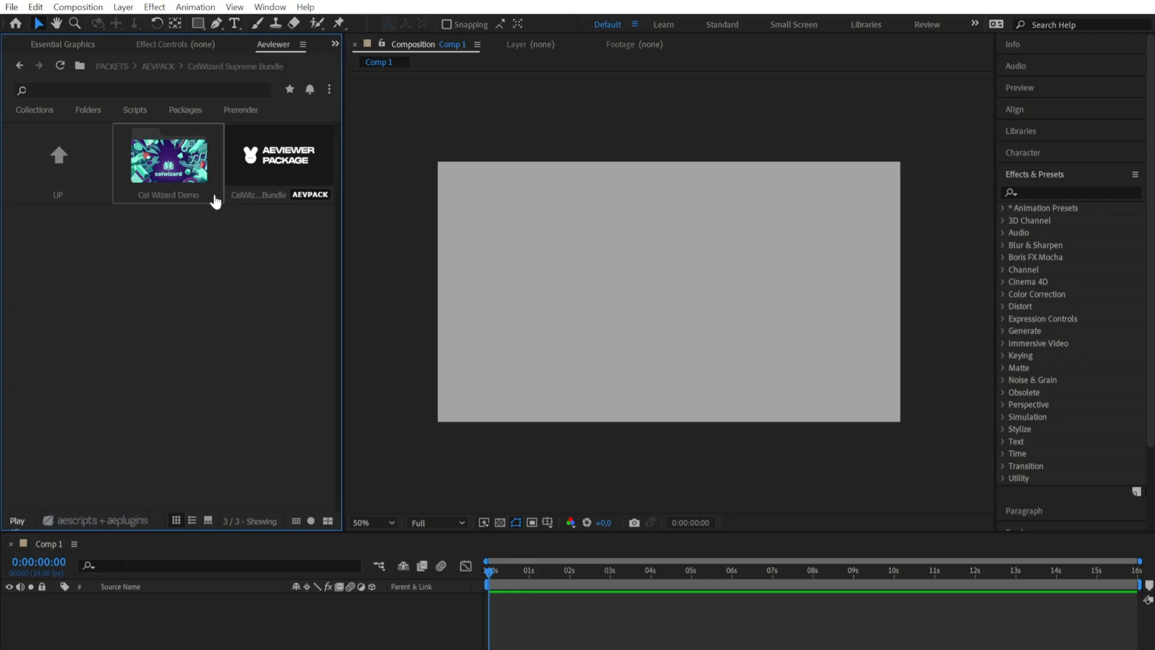
# Navigate Cel Wizard Demo > CW - Looping Elements and add watermelon - loop to Comp 1.
pyautogui.doubleClick(168, 157)
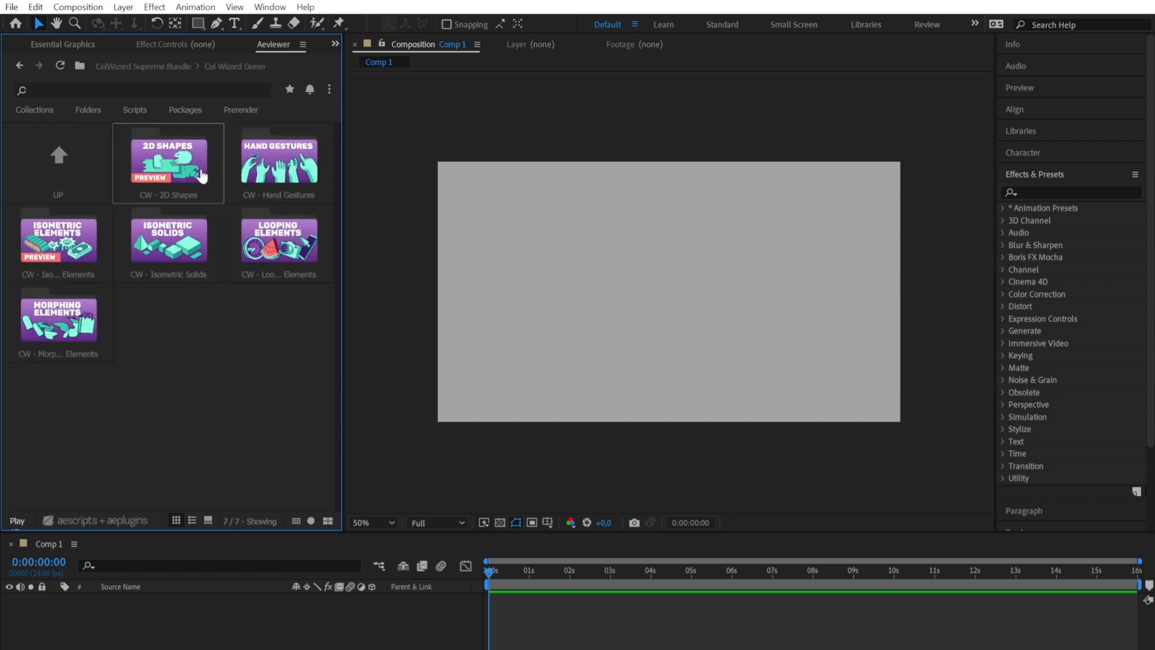
pyautogui.doubleClick(167, 163)
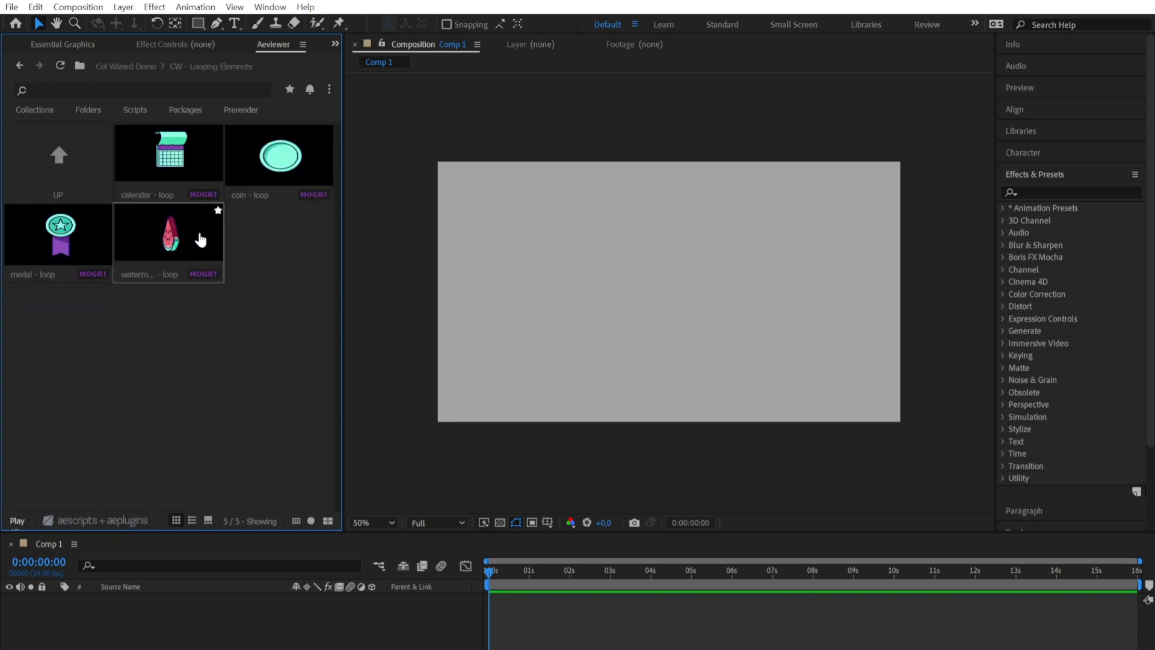
pyautogui.doubleClick(168, 232)
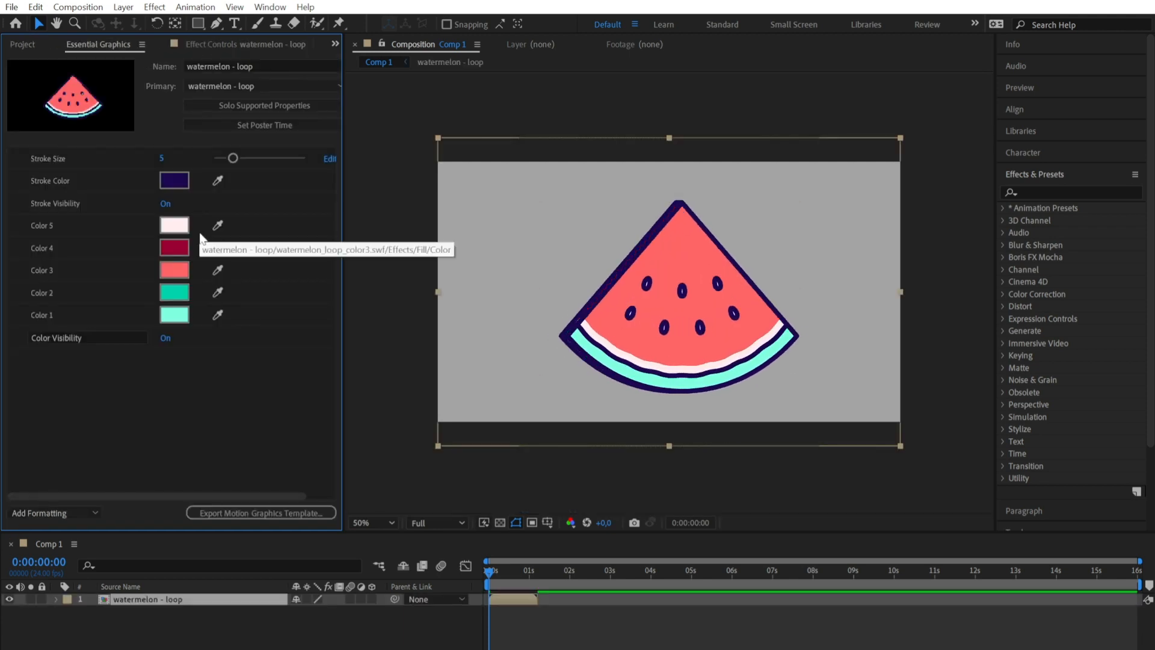
pyautogui.moveTo(357, 111)
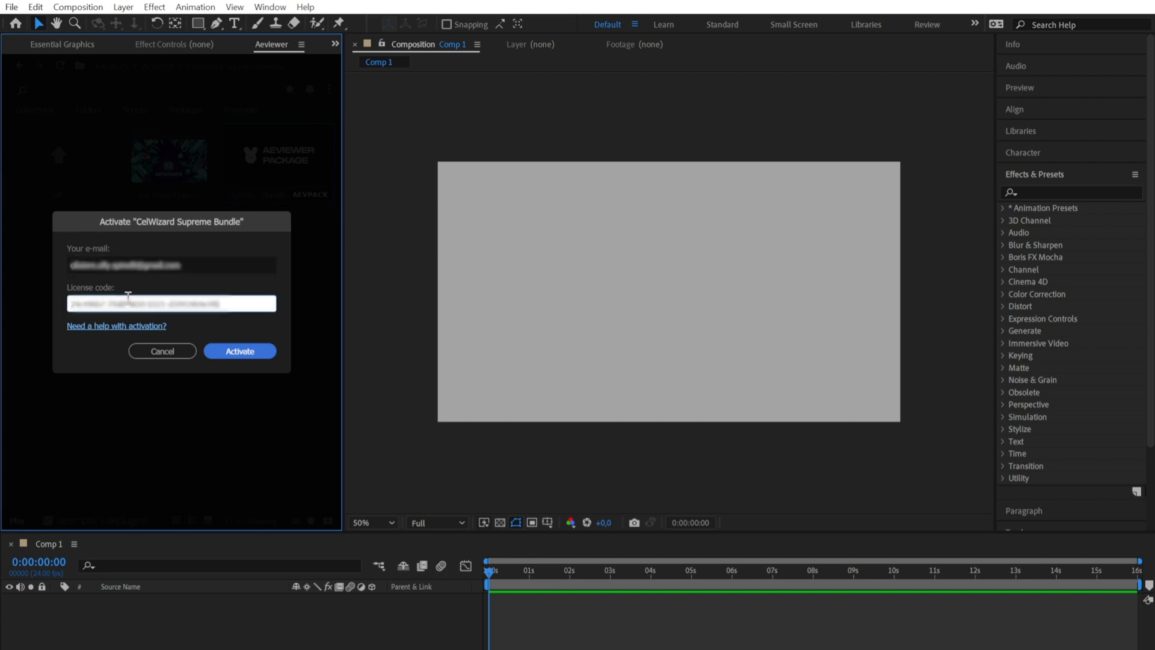
# Activate the CelWizard Supreme Bundle license so its seven collections appear.
pyautogui.click(238, 350)
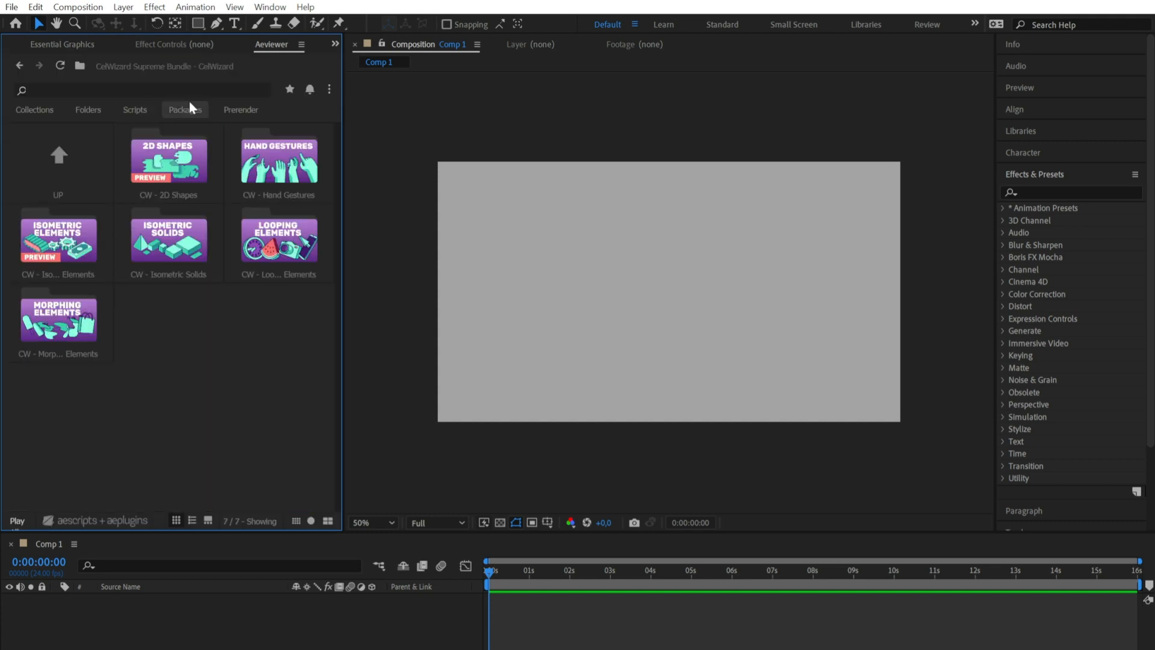
# Browse the CW - 2D Shapes and Isometric Elements collections, returning to the category list.
pyautogui.click(168, 160)
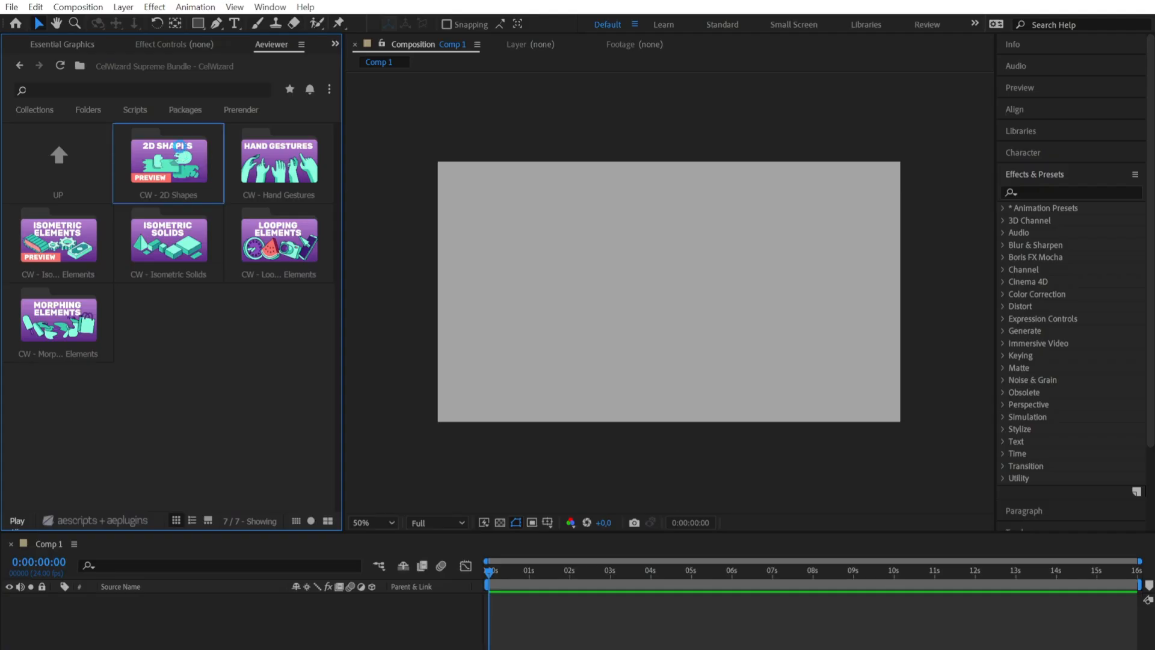
pyautogui.doubleClick(167, 160)
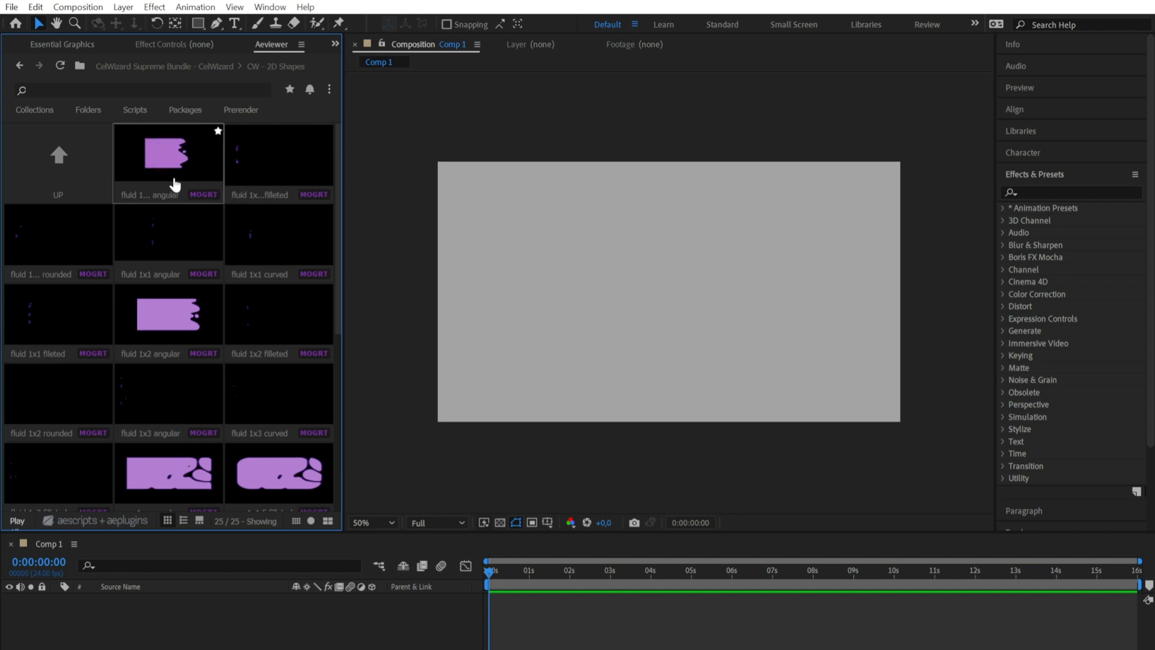
pyautogui.click(20, 65)
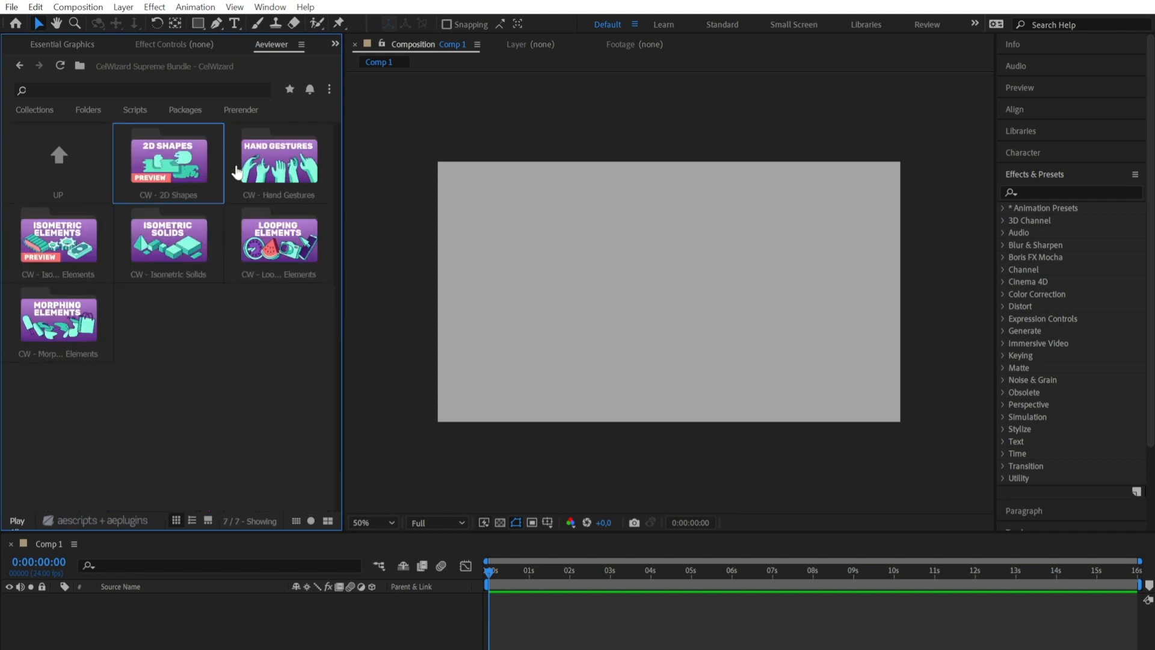
pyautogui.doubleClick(278, 159)
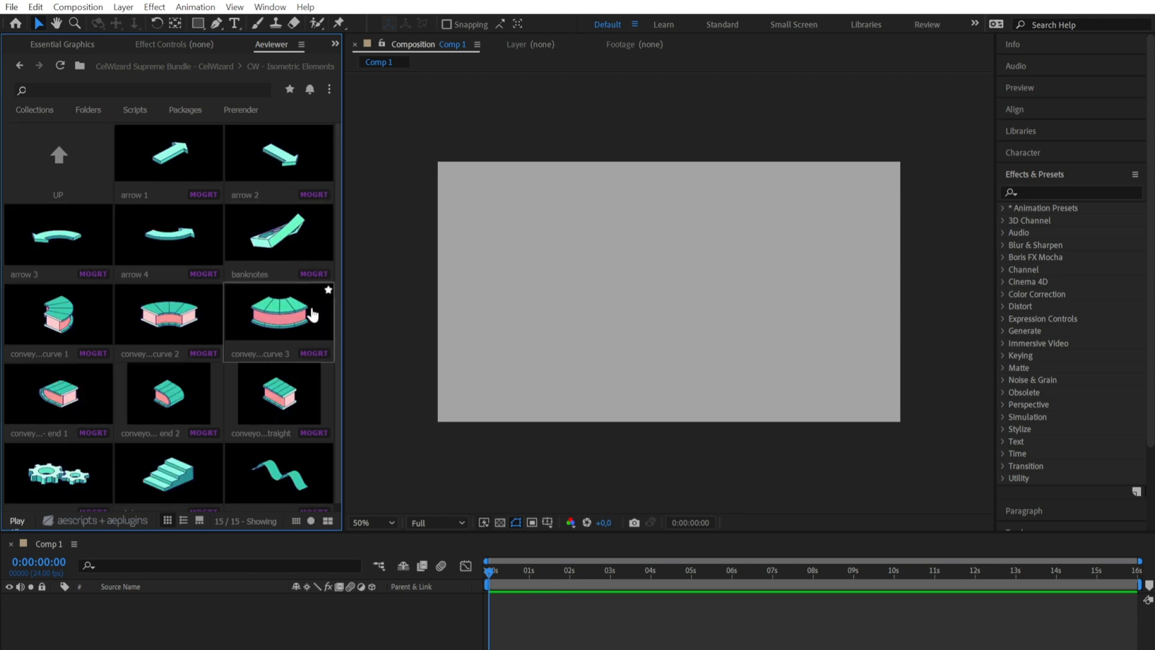
pyautogui.click(57, 162)
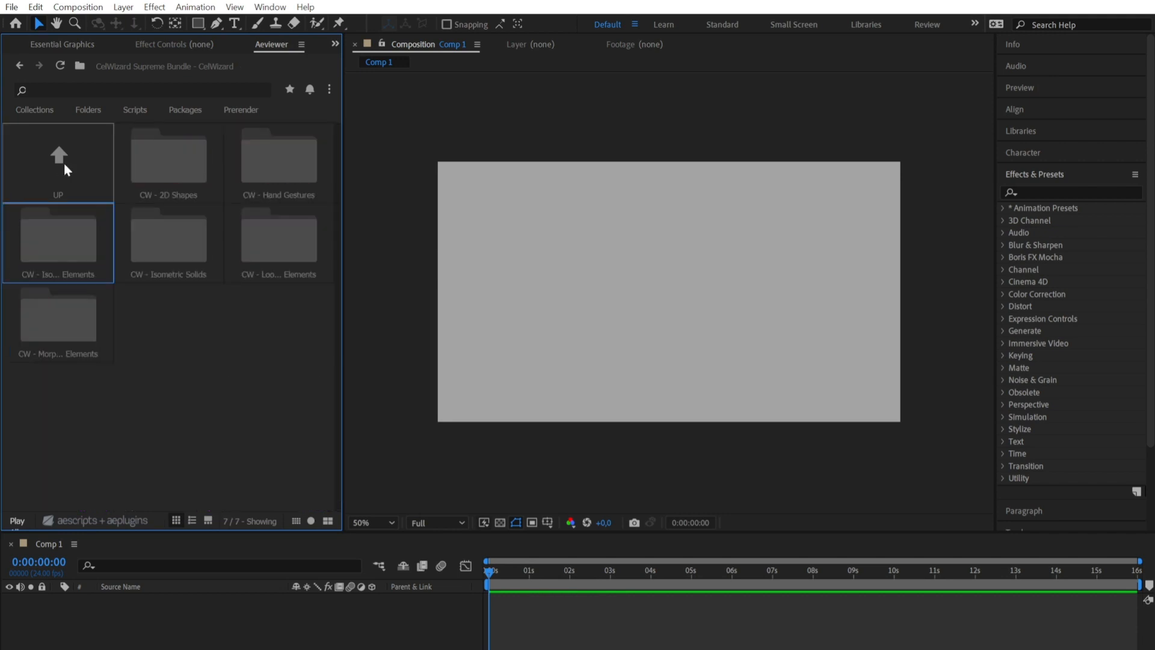
# Browse CW - Isometric Solids and a block collection, then enter CW - Looping Elements.
pyautogui.doubleClick(168, 235)
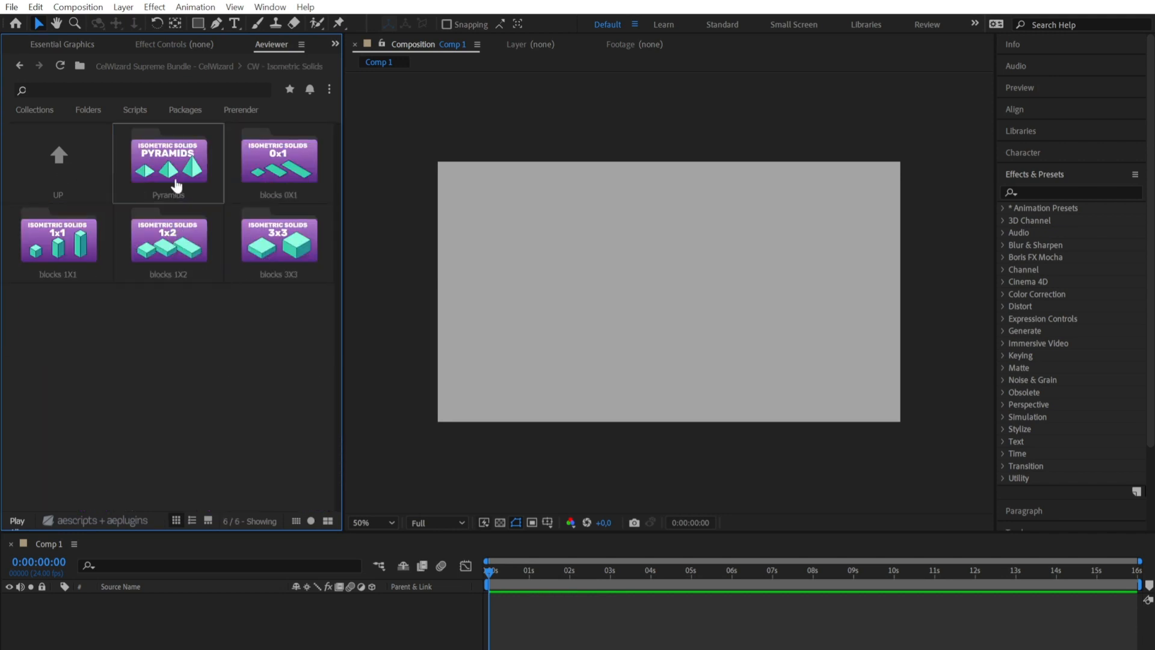
pyautogui.doubleClick(168, 159)
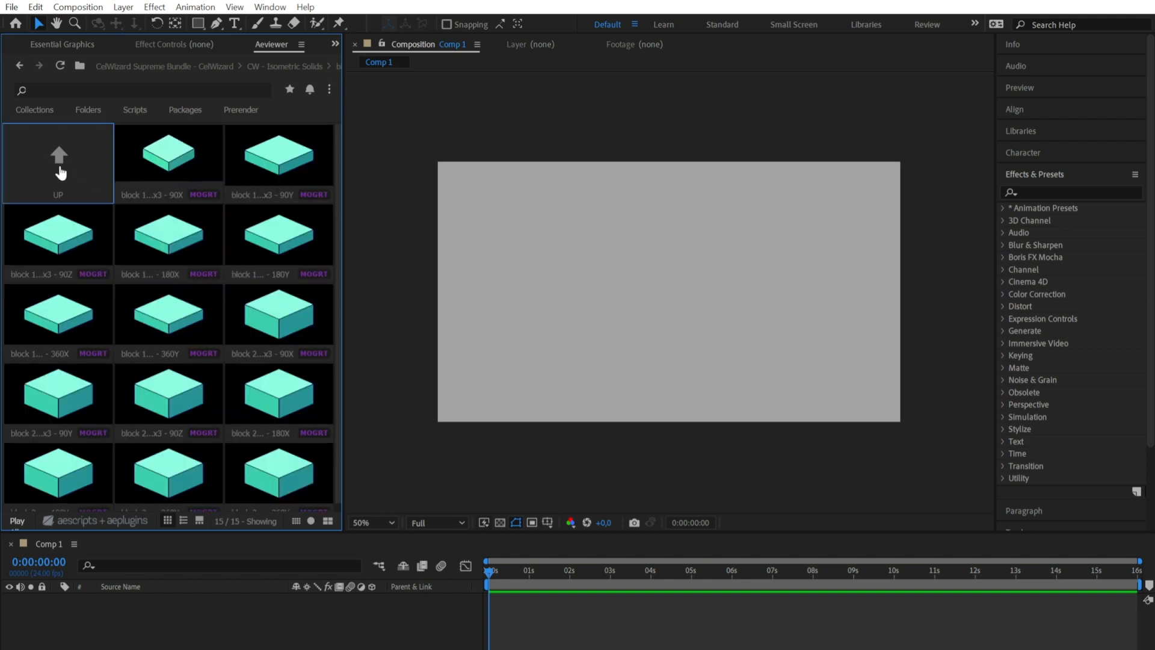
pyautogui.click(58, 155)
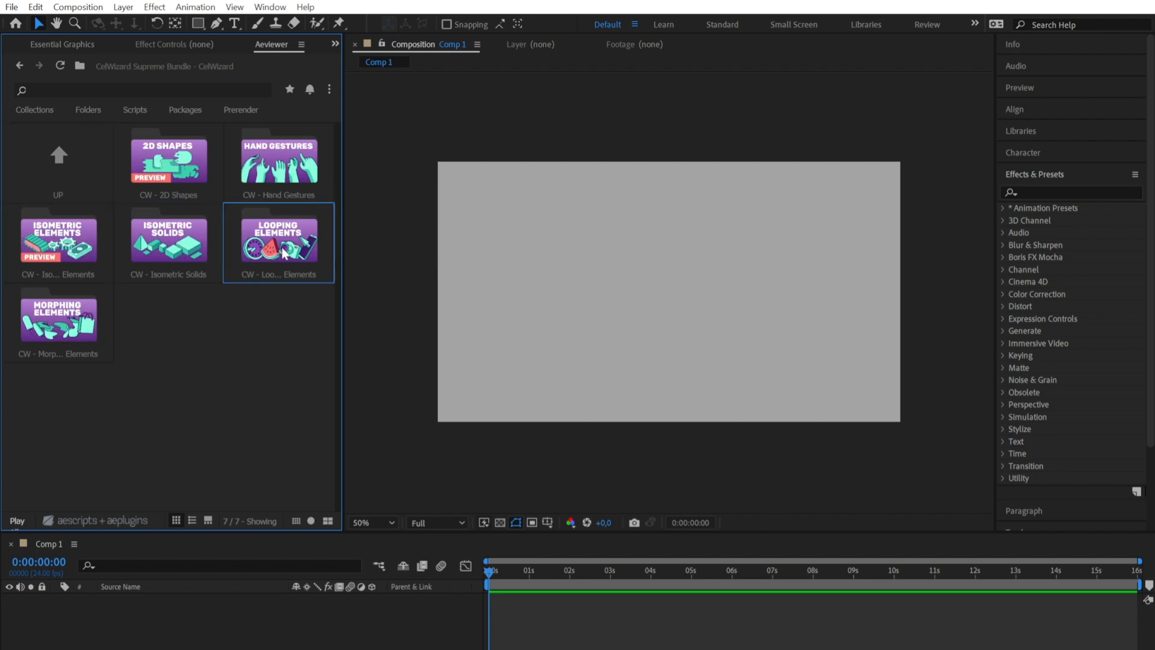
pyautogui.doubleClick(278, 236)
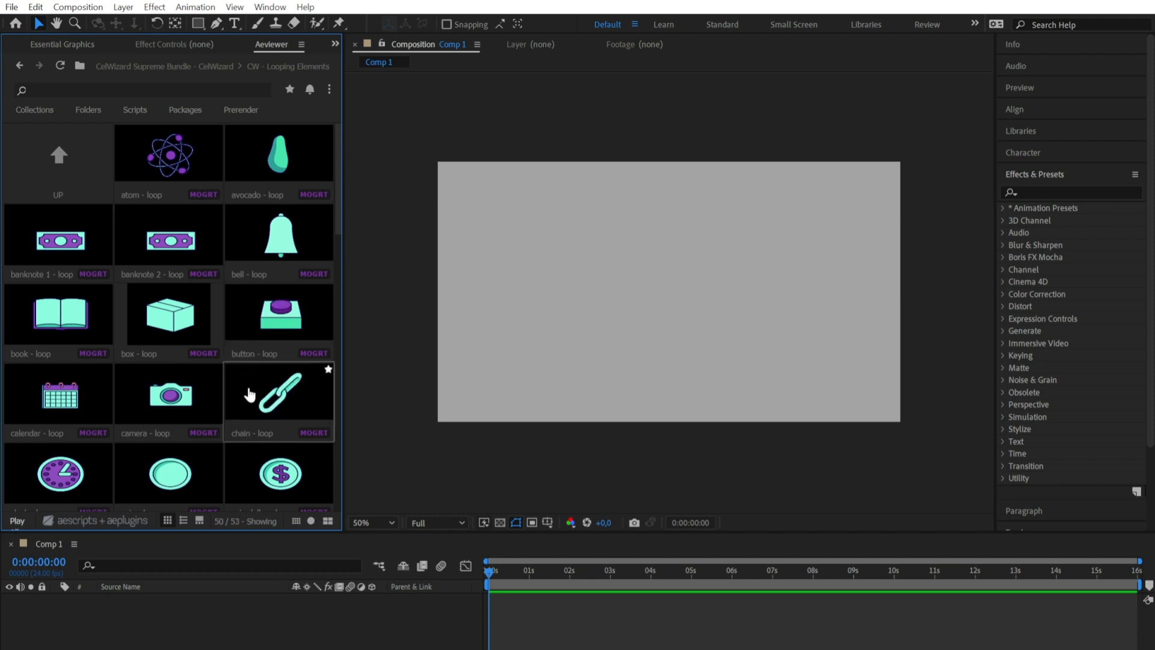
pyautogui.moveTo(168, 396)
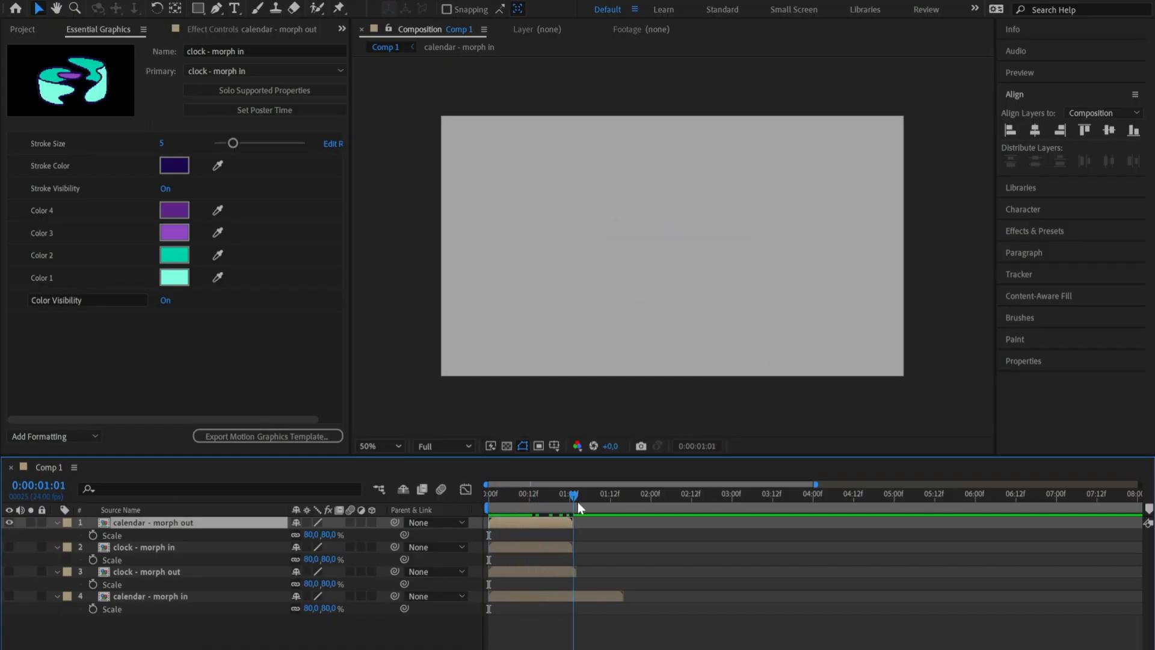
# Shift the calendar and clock morph in/out layers to follow each other and preview the sequence.
pyautogui.click(147, 546)
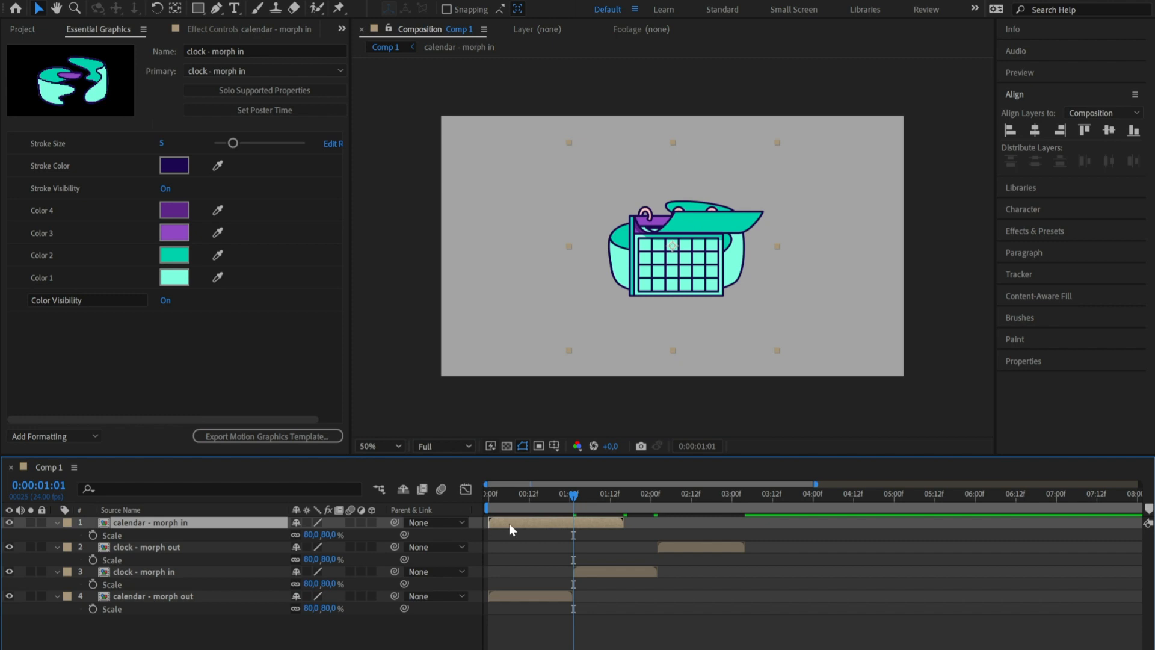
pyautogui.click(880, 493)
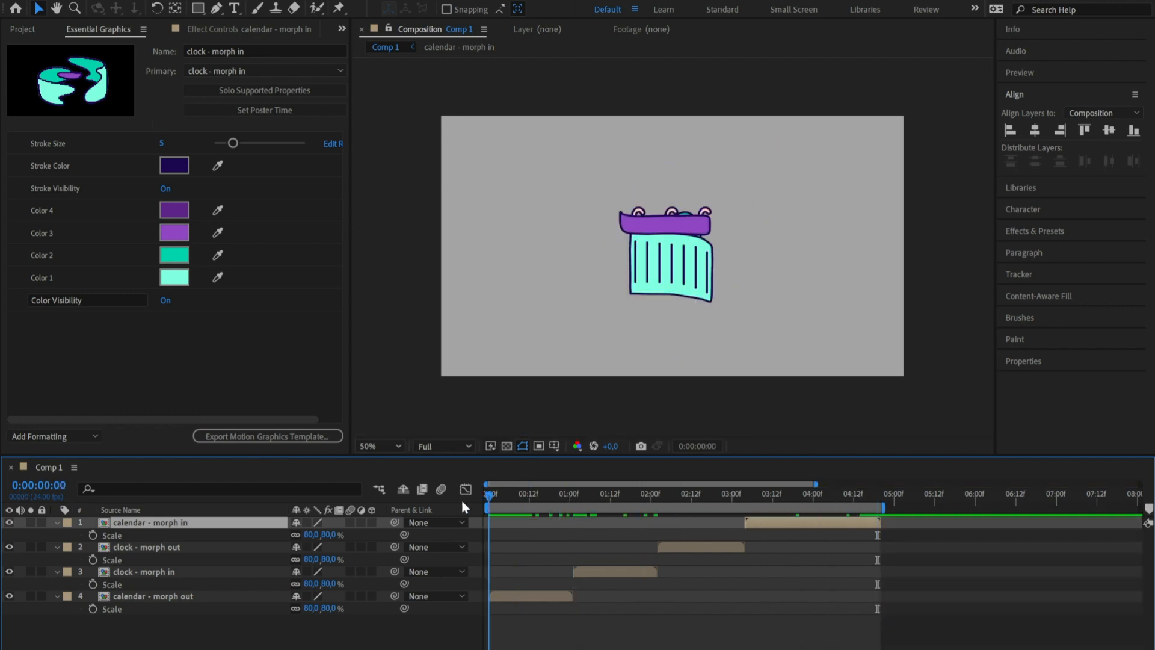
pyautogui.click(691, 493)
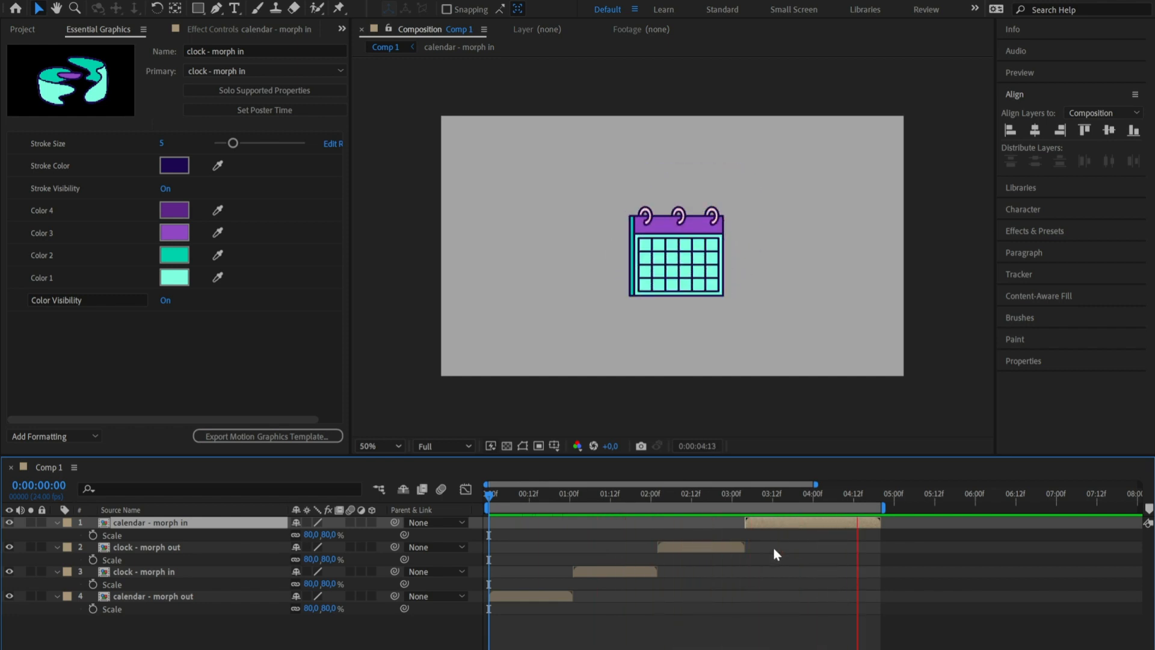
pyautogui.click(746, 494)
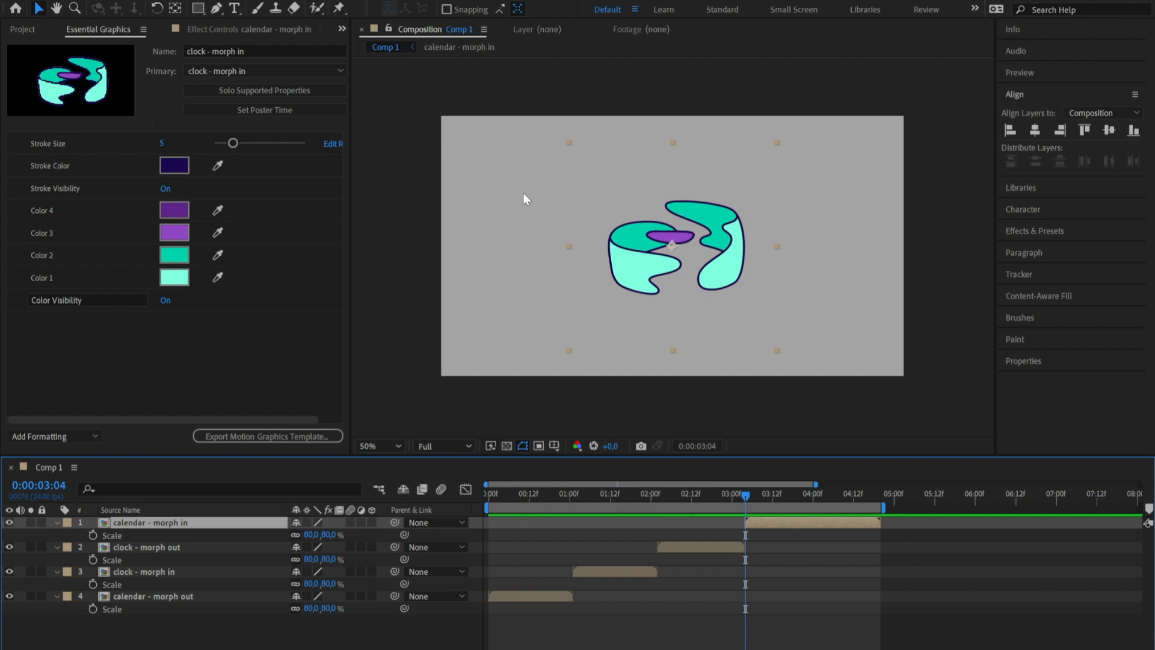
pyautogui.click(362, 28)
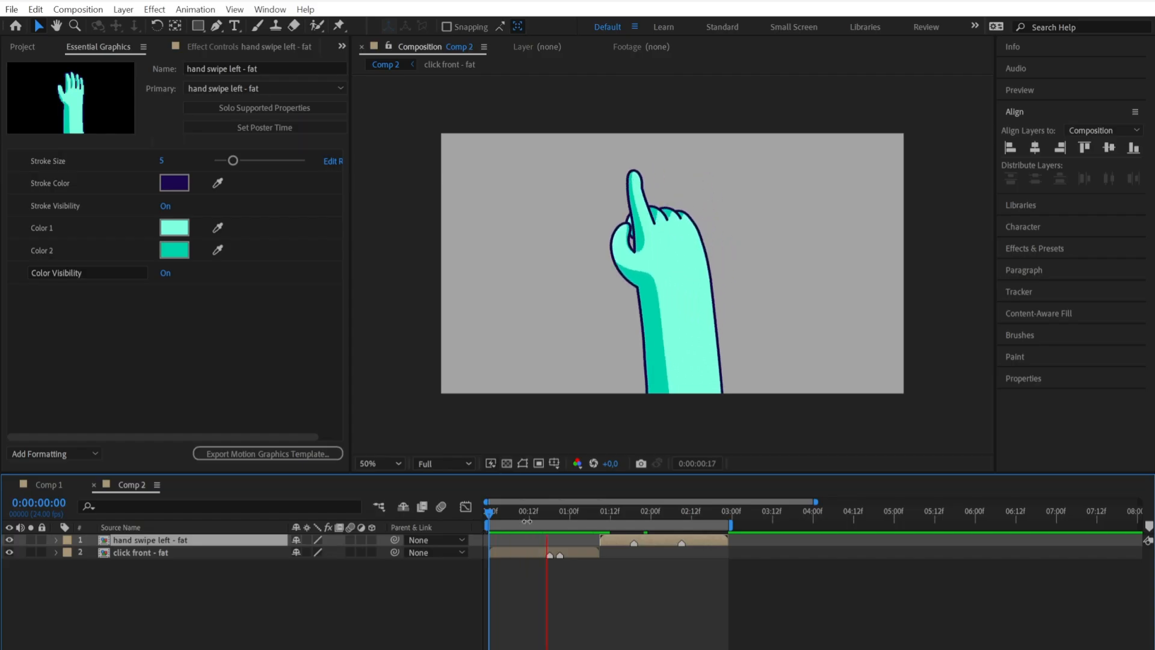
# Parent the hand swipe and click layers in Comp 2 to Null 1.
pyautogui.click(624, 512)
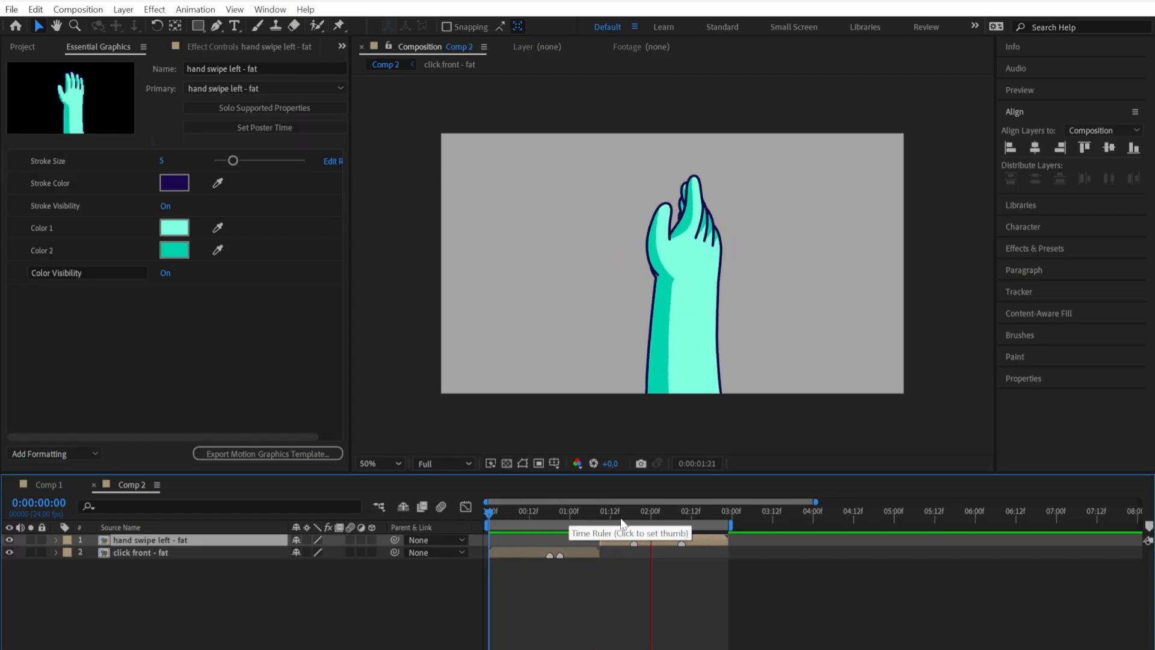
pyautogui.click(603, 511)
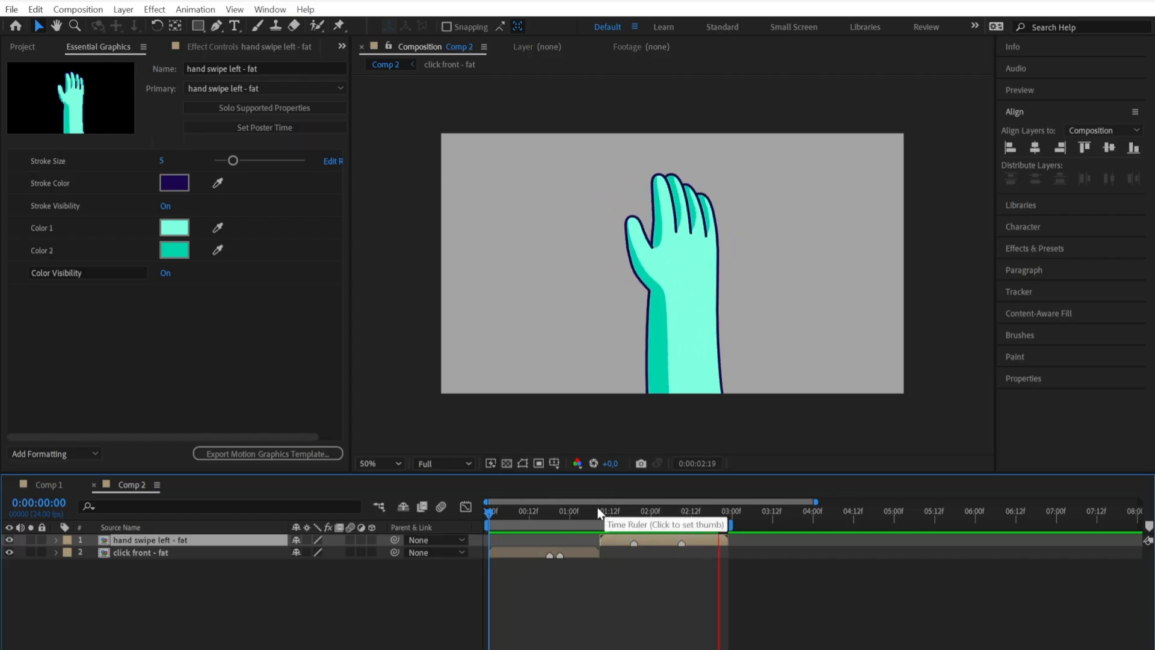
pyautogui.click(642, 510)
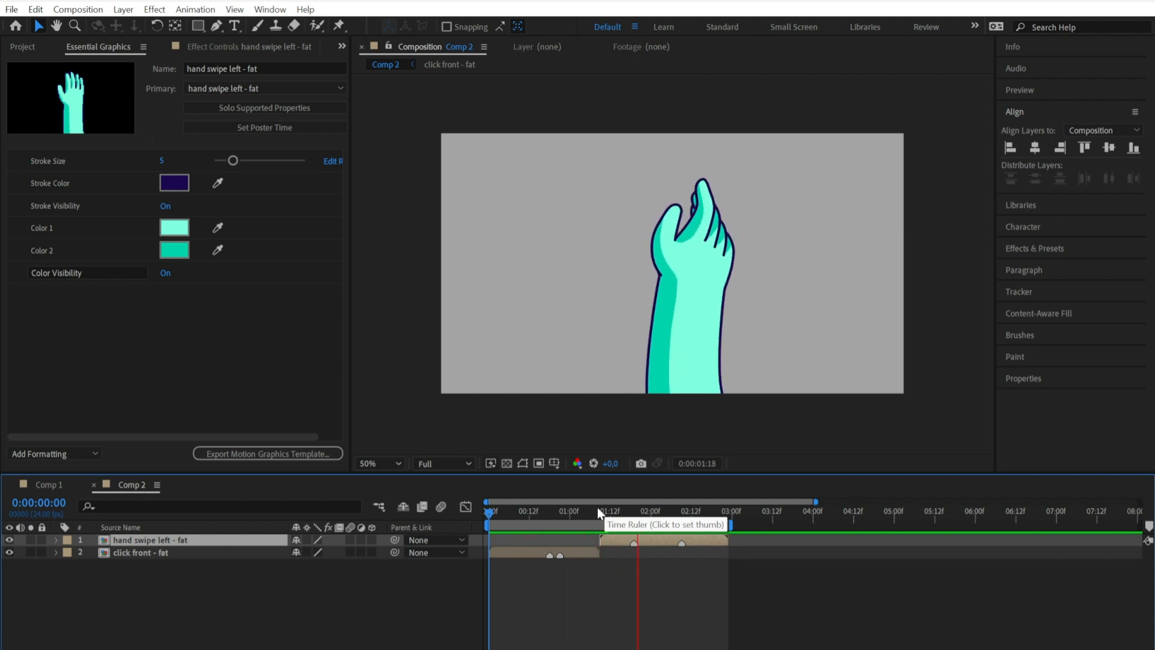
pyautogui.click(490, 510)
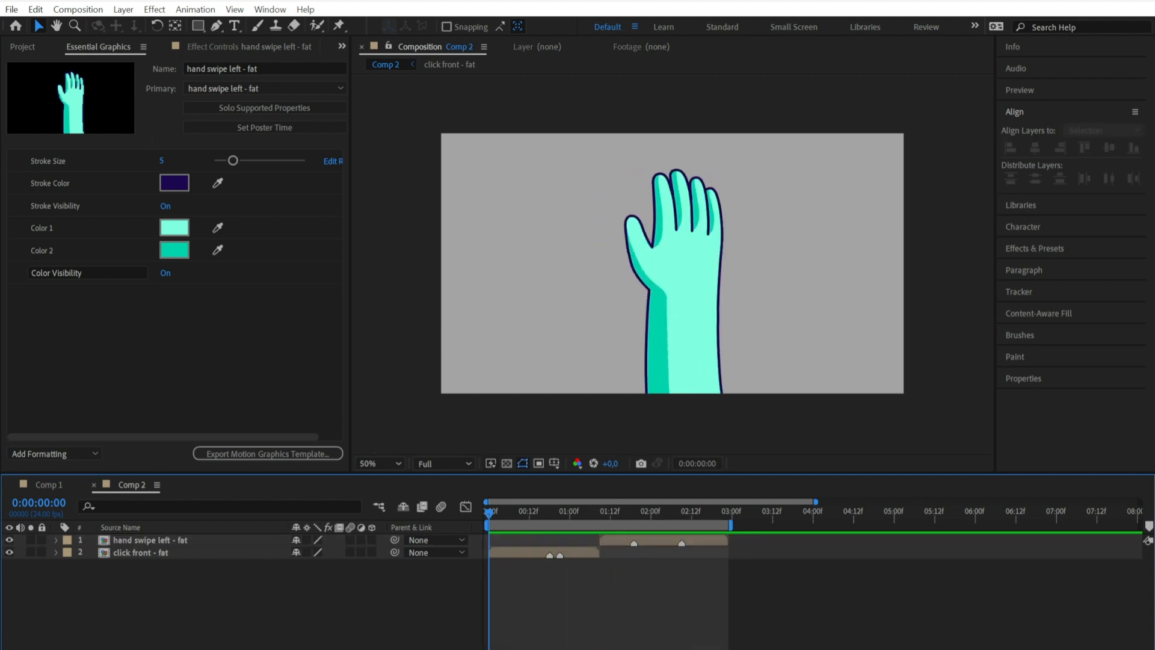
pyautogui.click(122, 8)
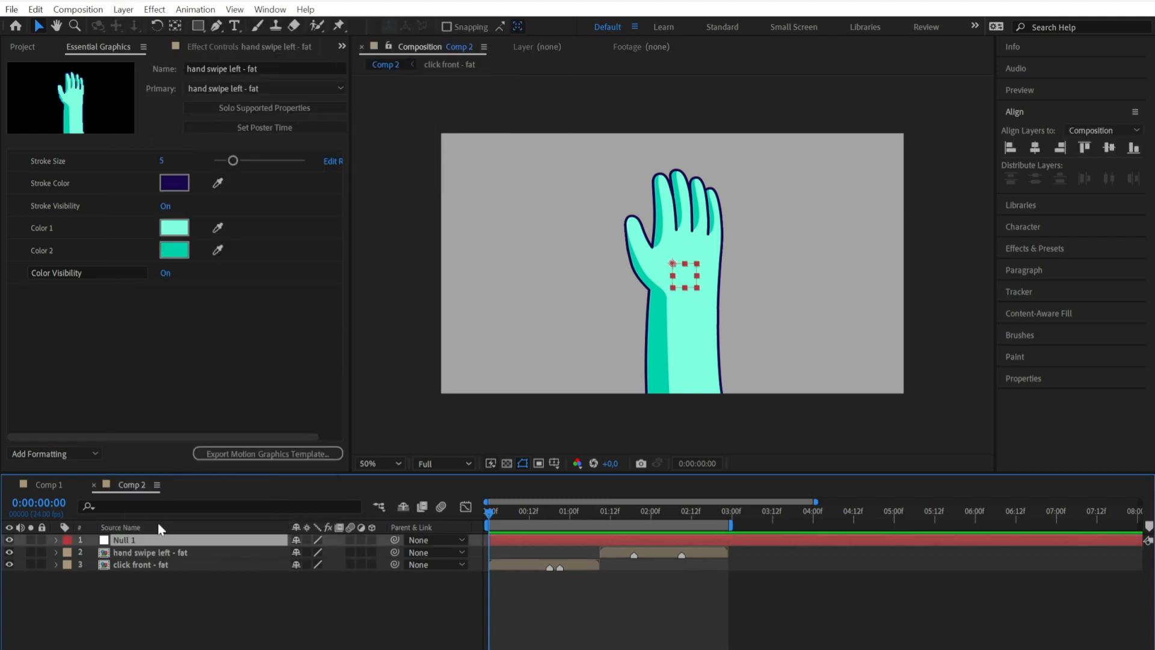
pyautogui.click(151, 552)
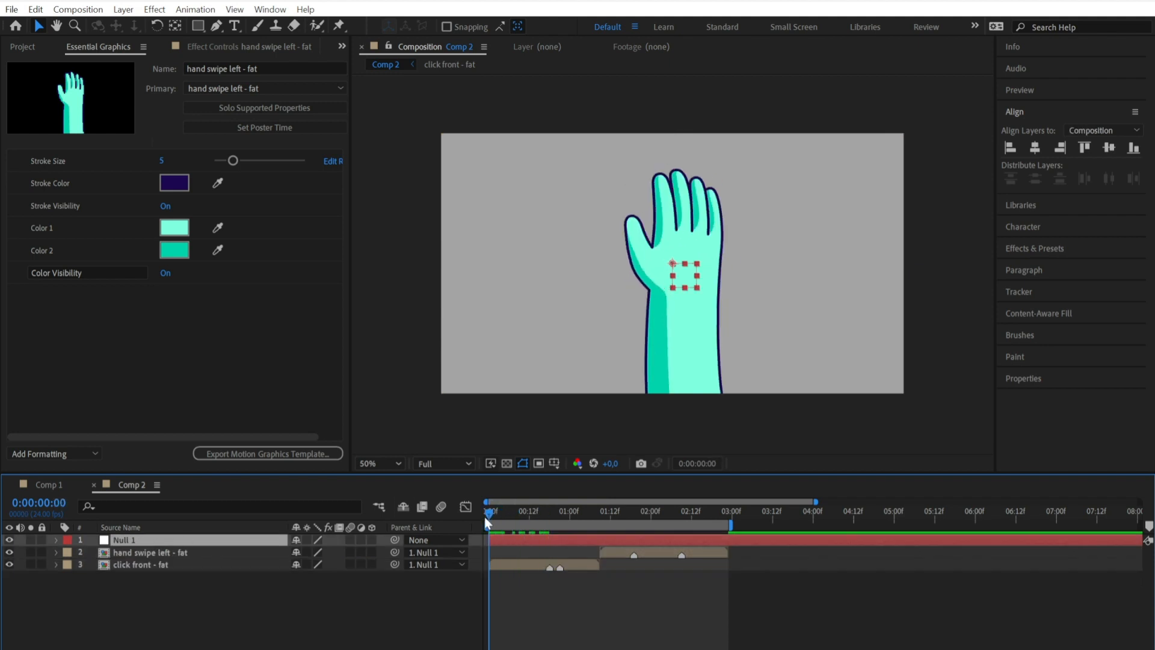
# Keyframe Null 1's position and rotation so the hand layers move with it.
pyautogui.click(56, 540)
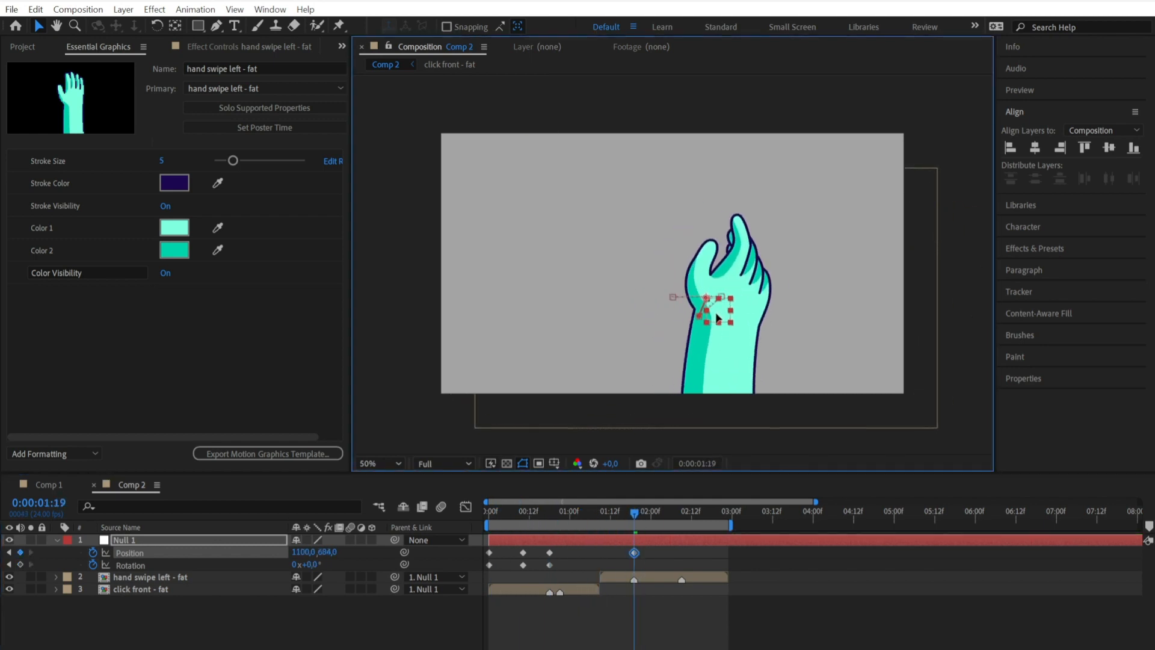
pyautogui.click(684, 510)
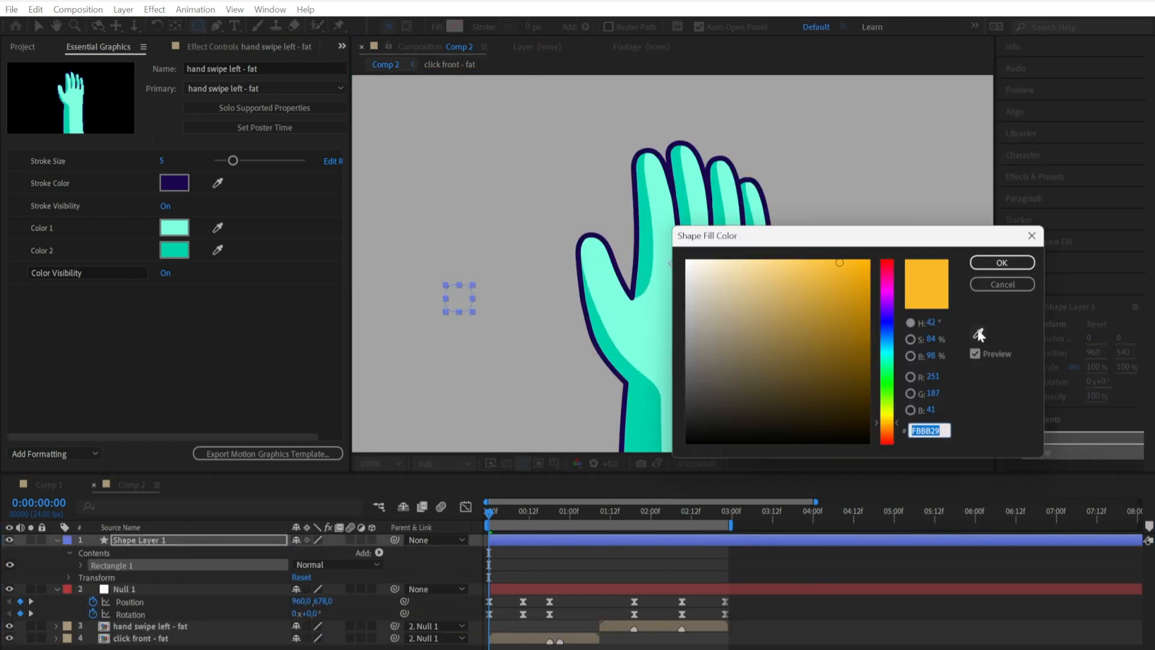
# Draw rectangle button shapes, confirm their fill colours and place them behind the hand layers.
pyautogui.click(1000, 262)
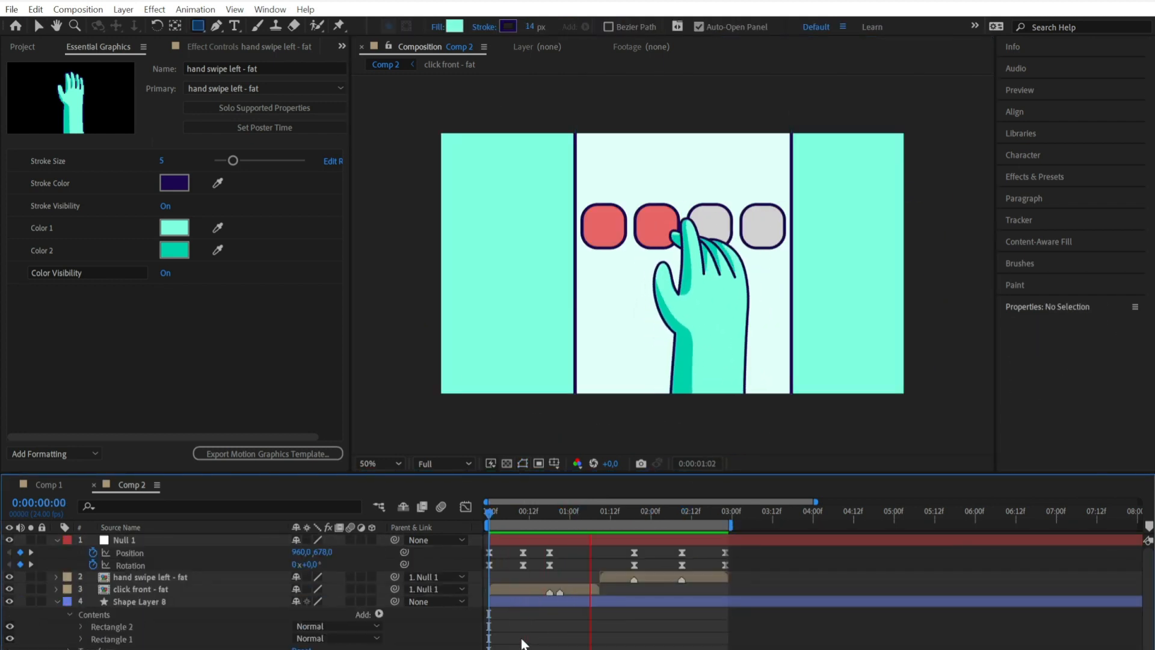
pyautogui.click(488, 510)
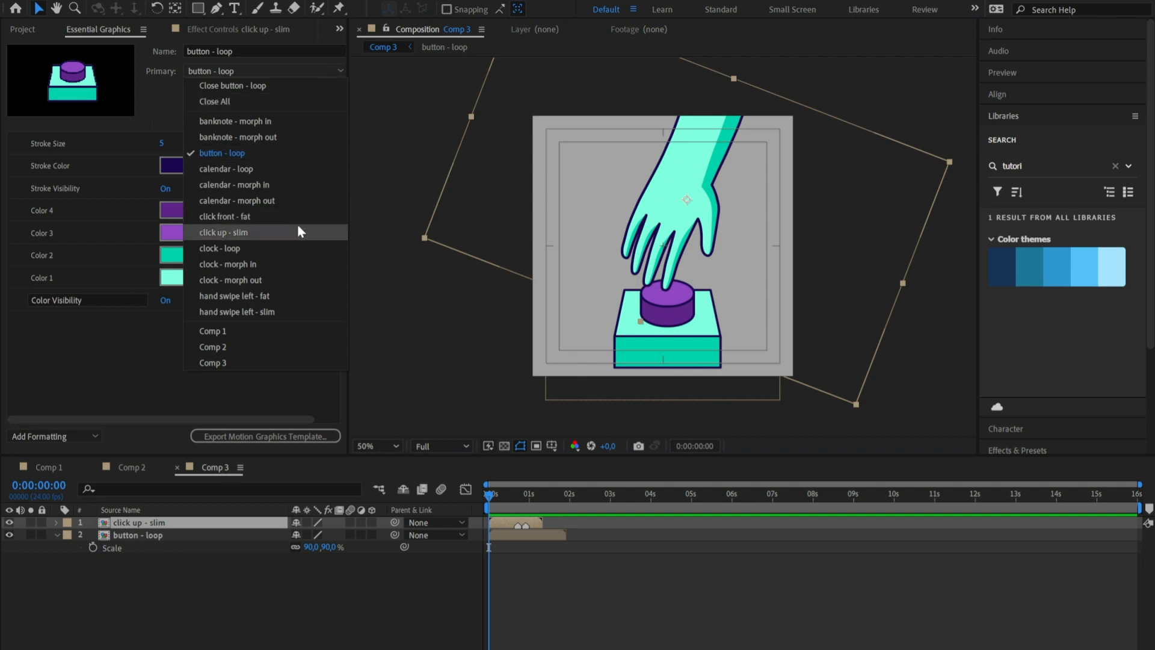
# Set Primary to click up - slim and recolour Color 1 and 2 to blues from the theme.
pyautogui.click(224, 232)
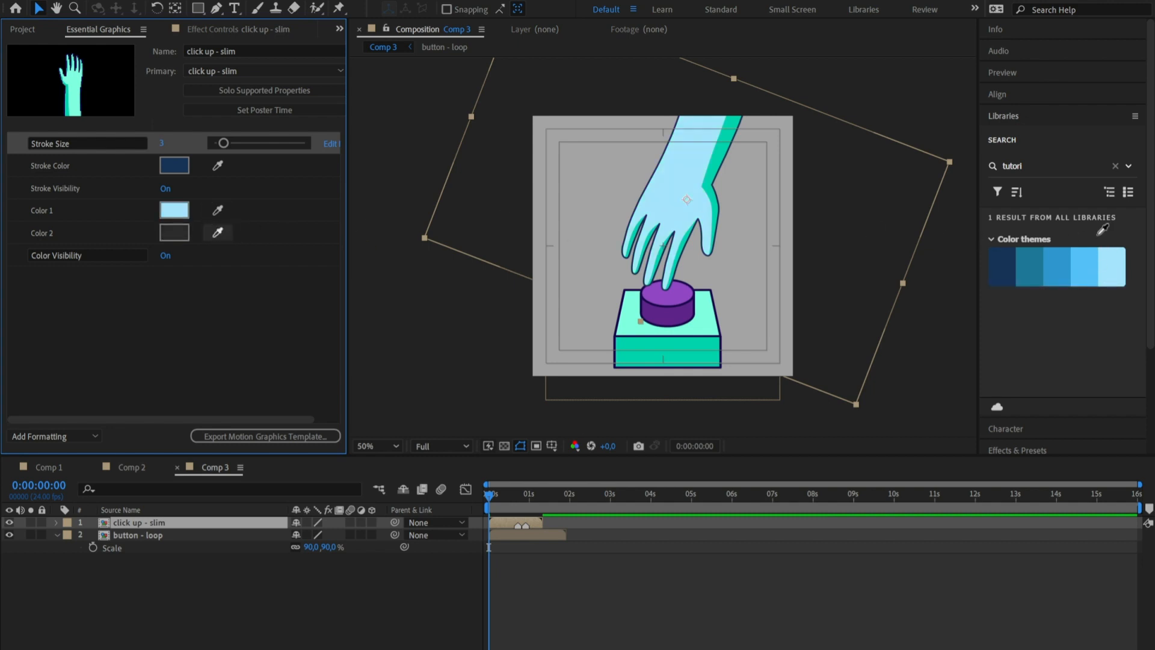
pyautogui.click(175, 232)
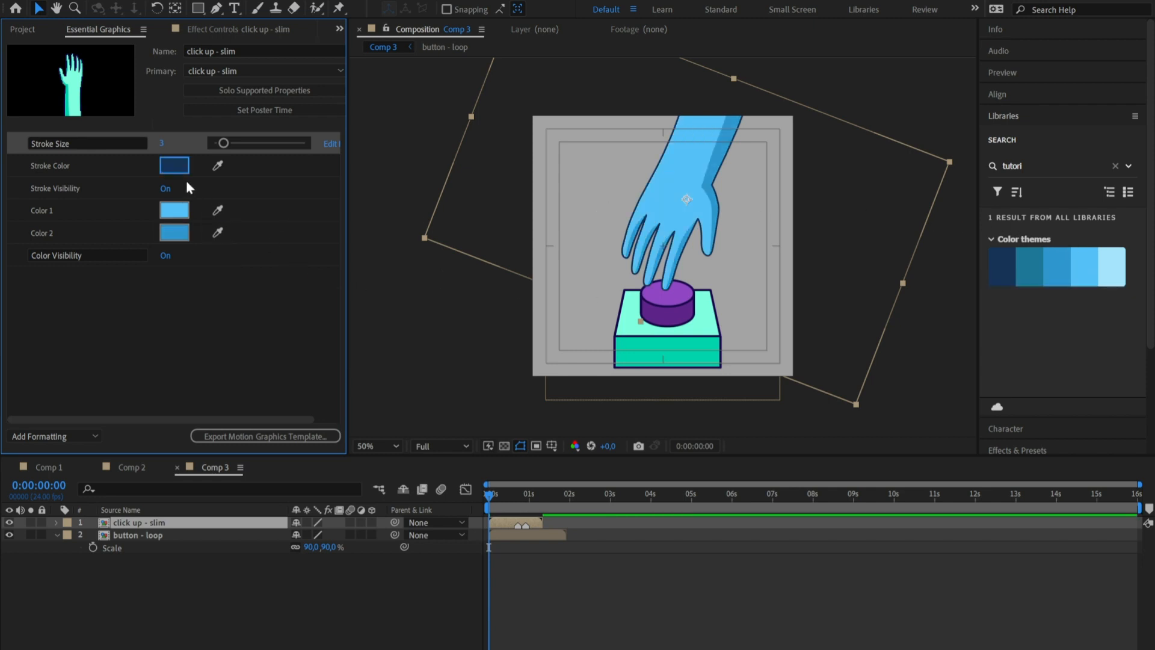
pyautogui.moveTo(166, 255)
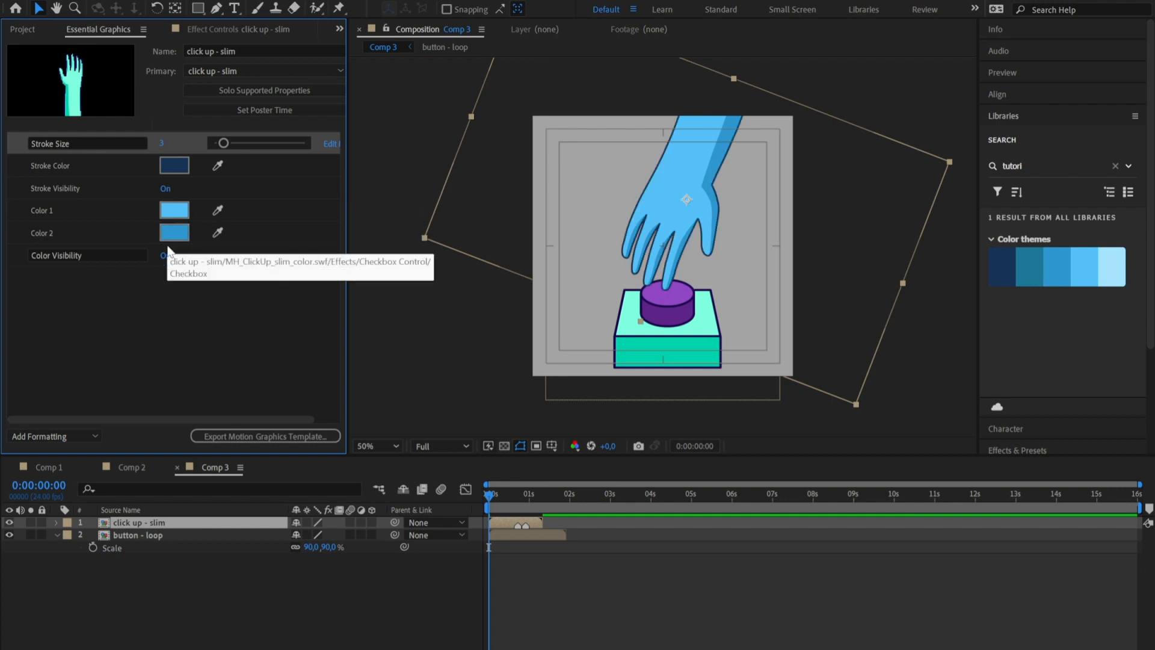
pyautogui.moveTo(205, 330)
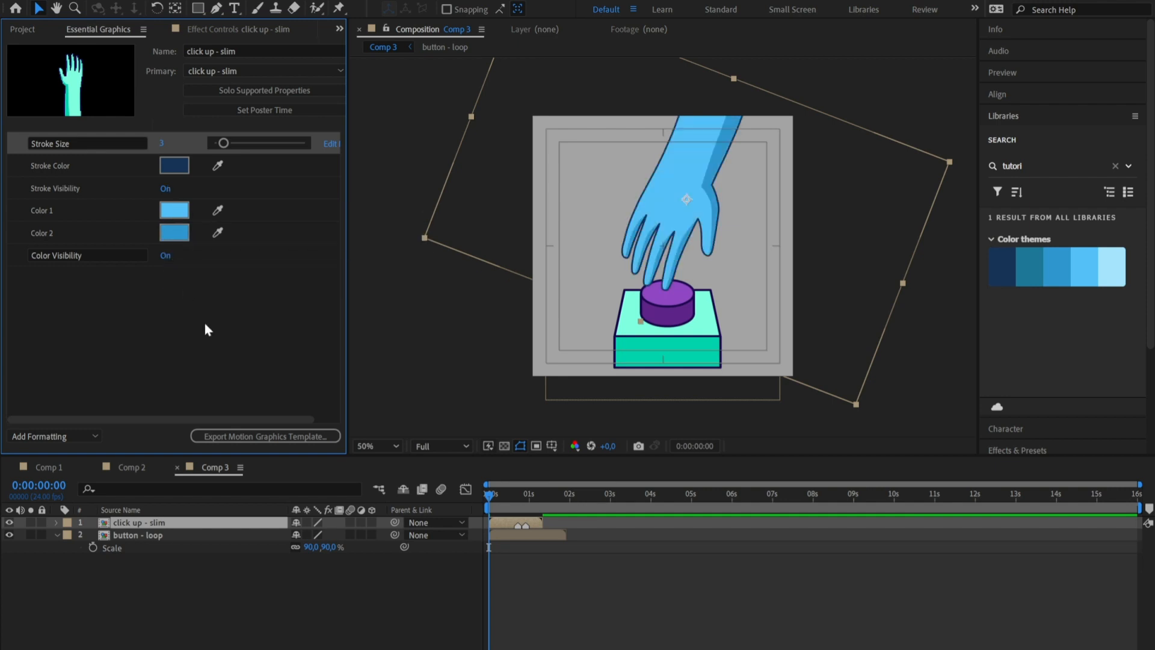
pyautogui.click(263, 71)
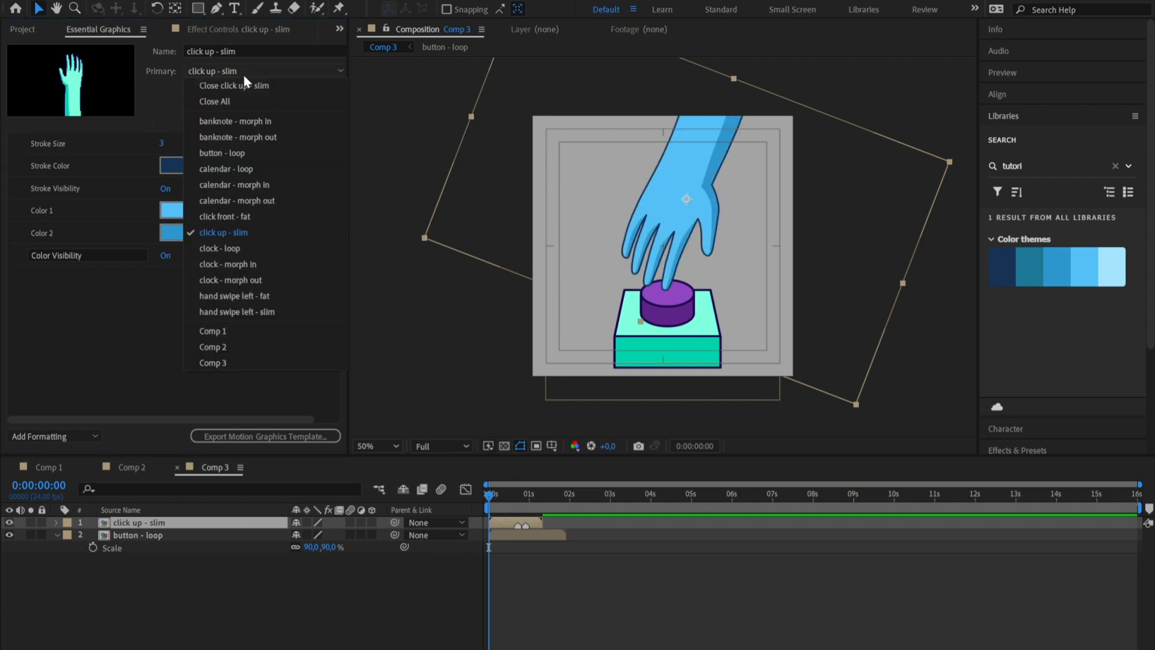
# Set Primary to button - loop and give it blue base colours with a red top.
pyautogui.click(222, 153)
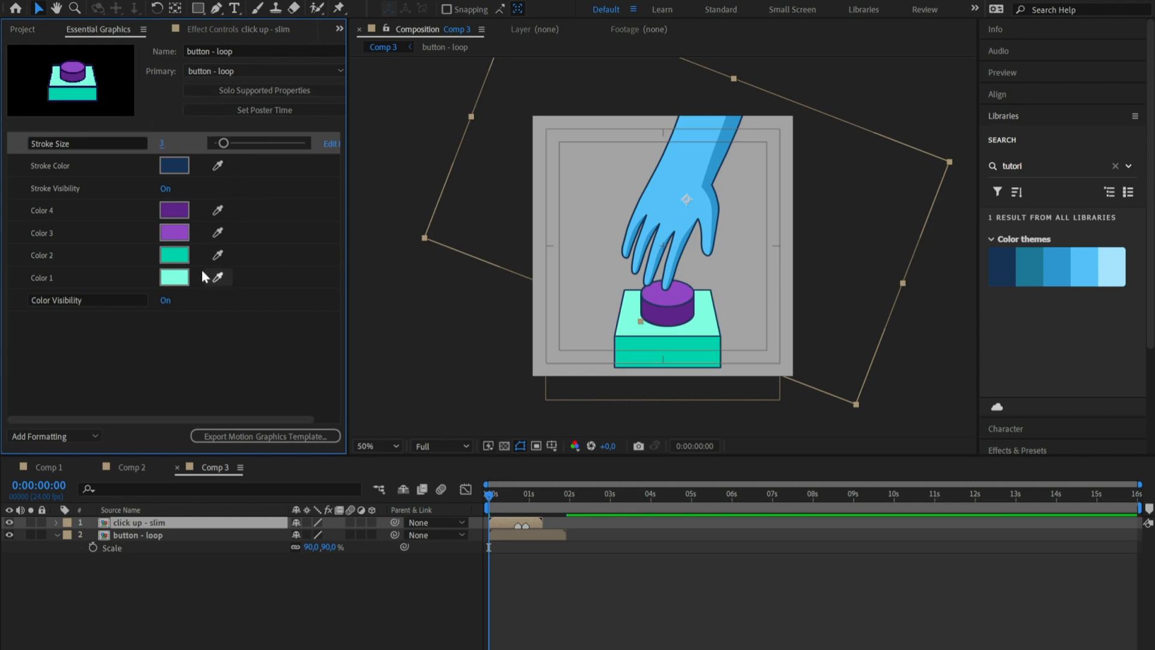
pyautogui.click(1084, 268)
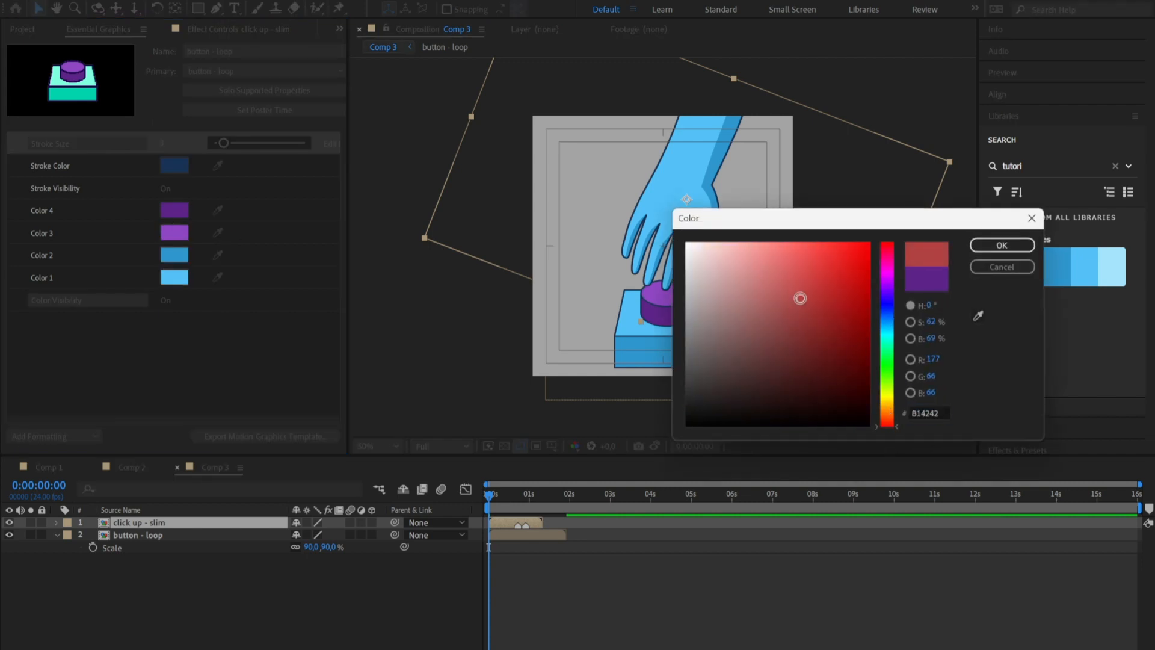
pyautogui.click(999, 244)
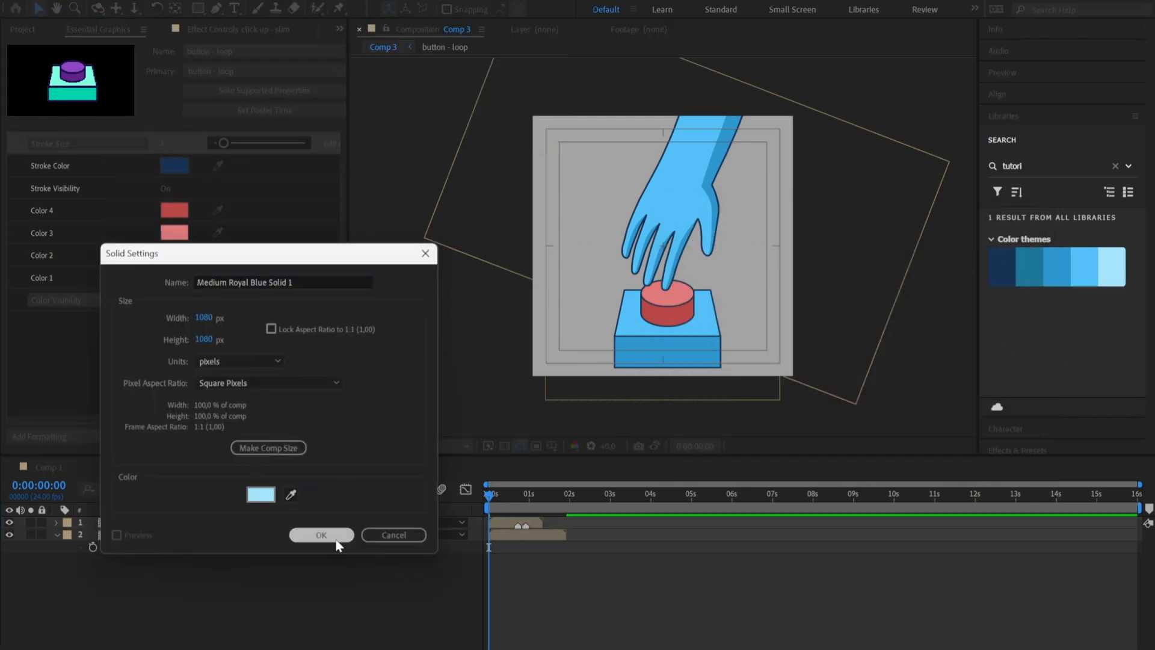
# Create the light blue solid as Comp 3's bottom layer and select click up - slim.
pyautogui.click(320, 534)
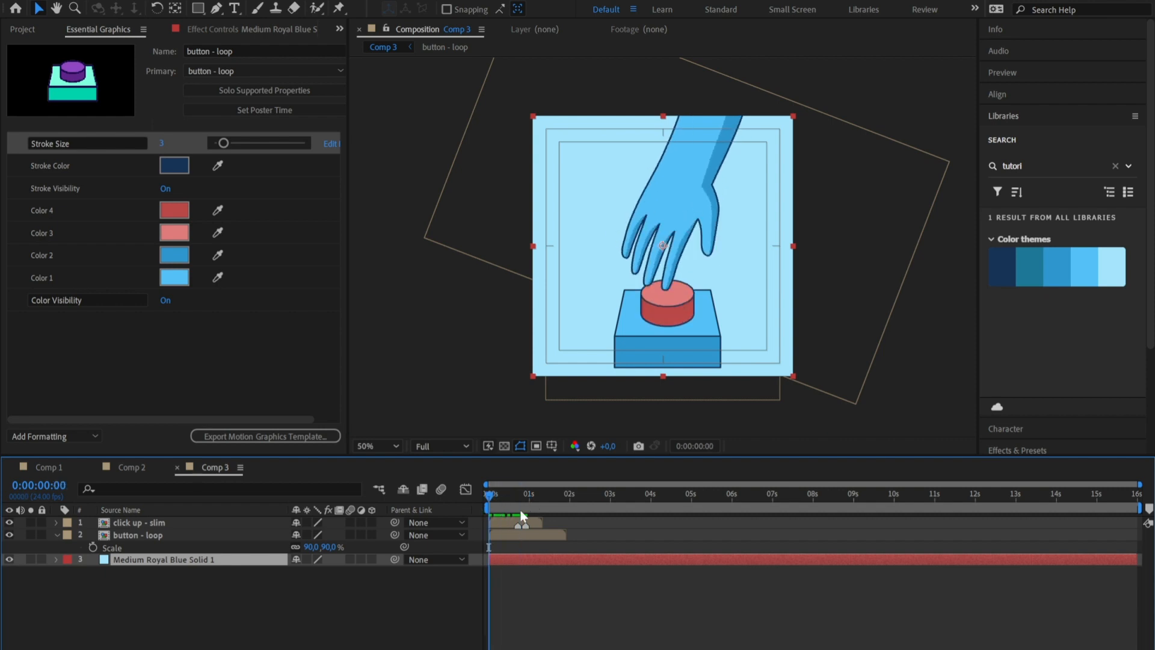
pyautogui.moveTo(534, 506)
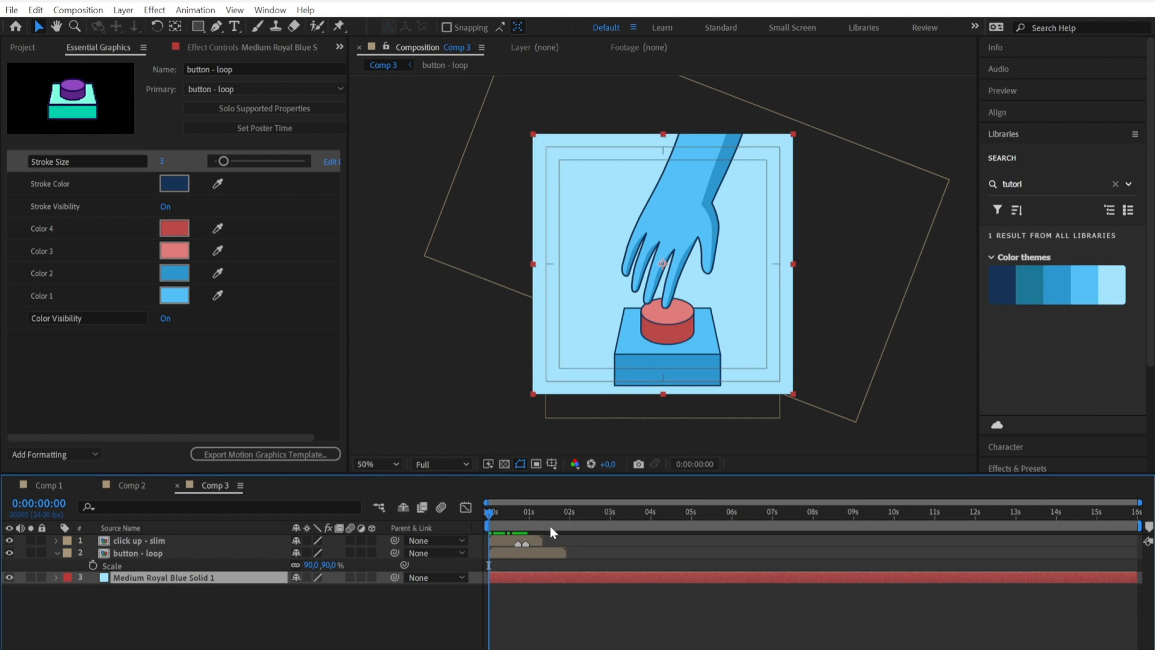
pyautogui.moveTo(534, 527)
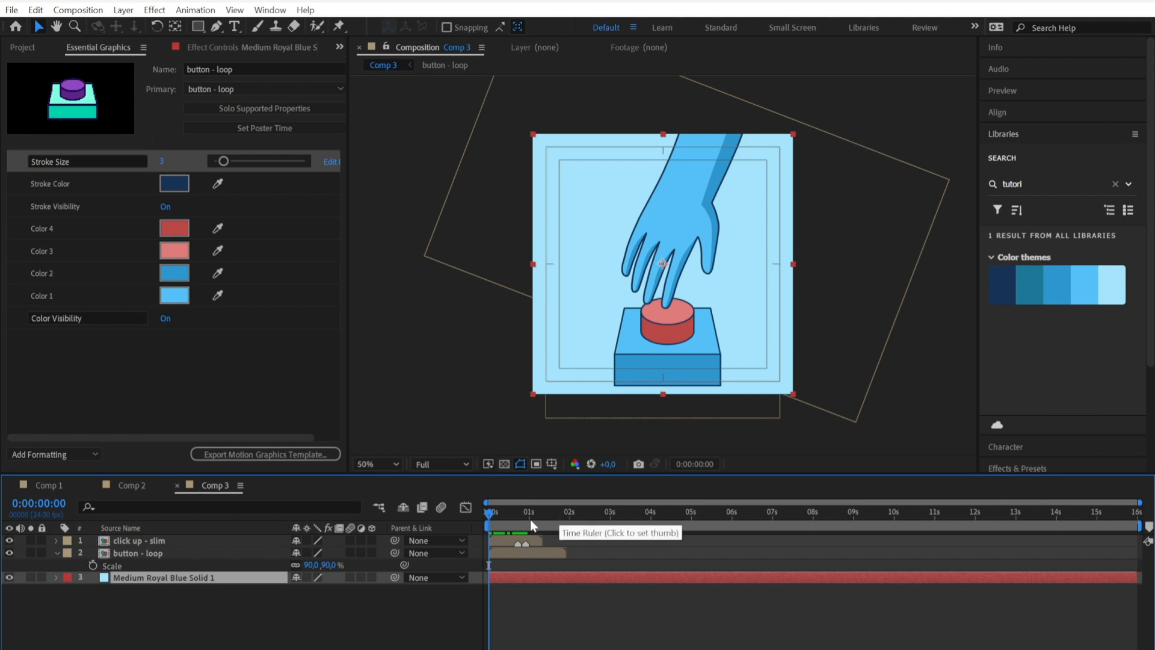
pyautogui.click(139, 541)
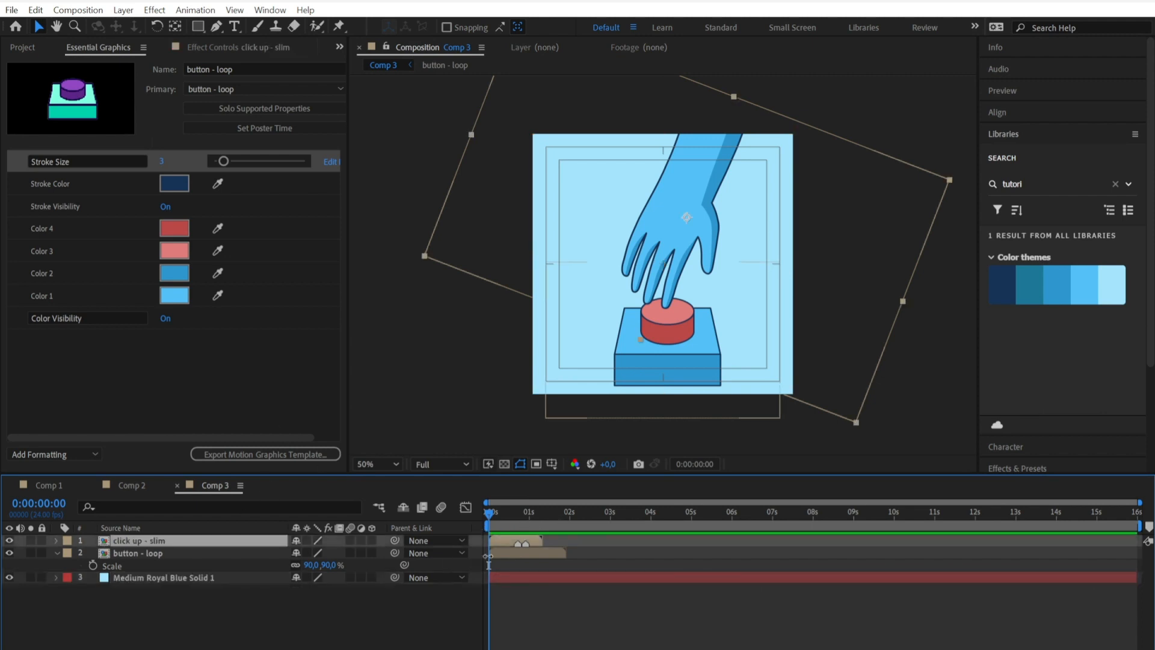
# Enable Time Remapping on the hand and button layers and keyframe them so the press syncs.
pyautogui.click(123, 9)
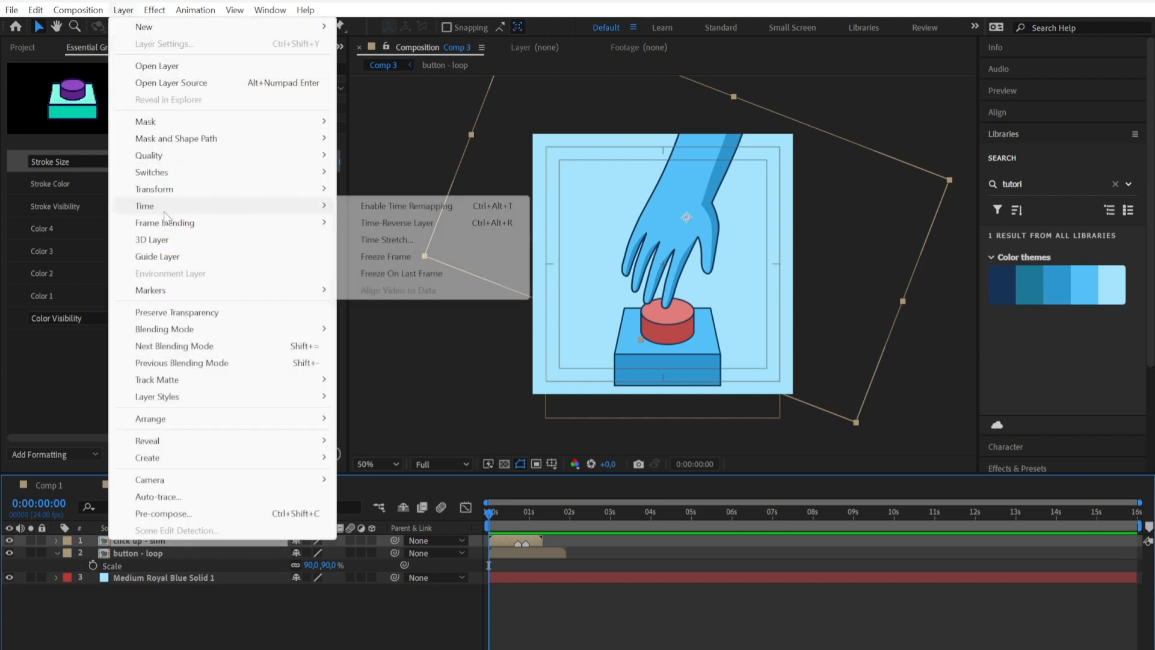
pyautogui.click(407, 206)
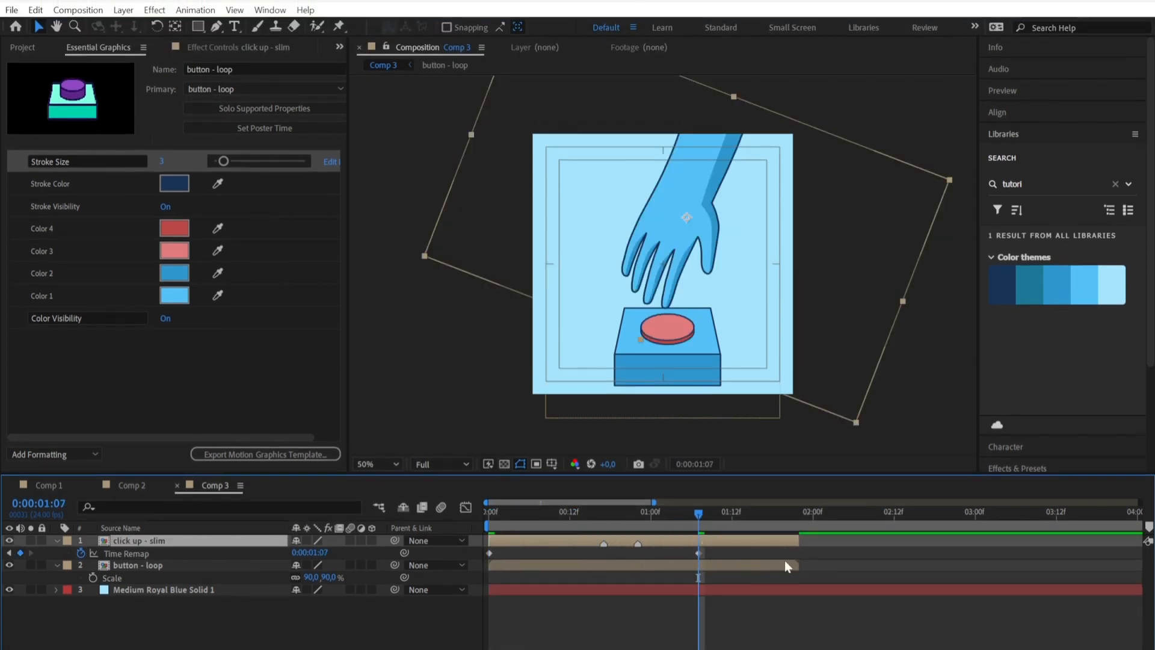
pyautogui.click(483, 512)
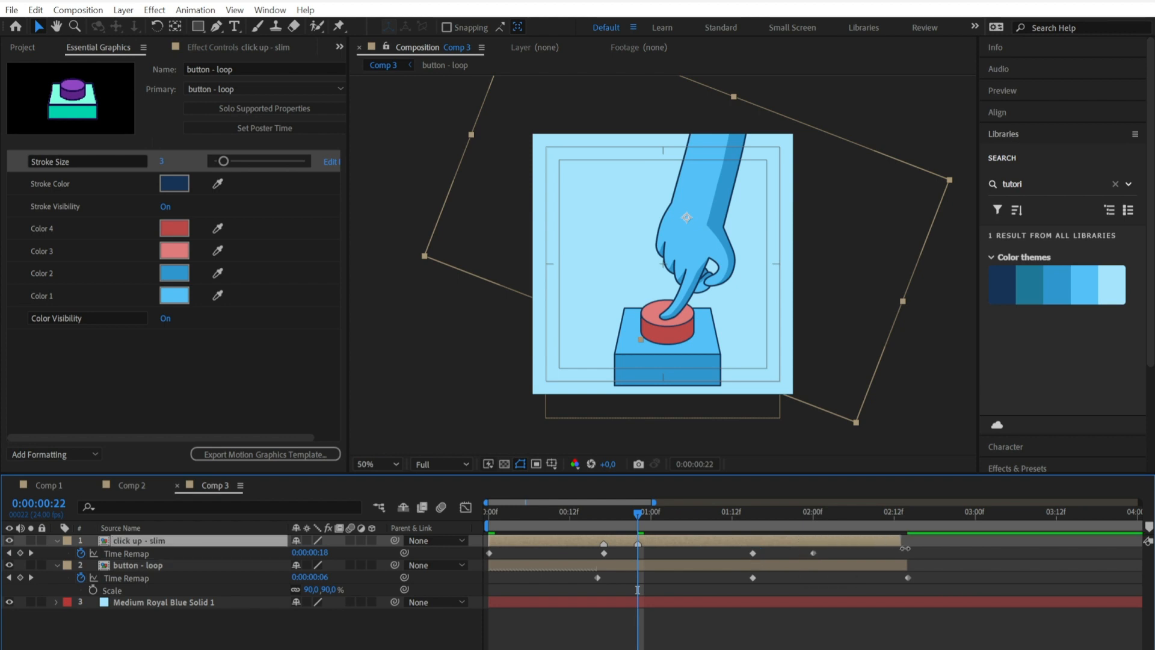
pyautogui.click(713, 512)
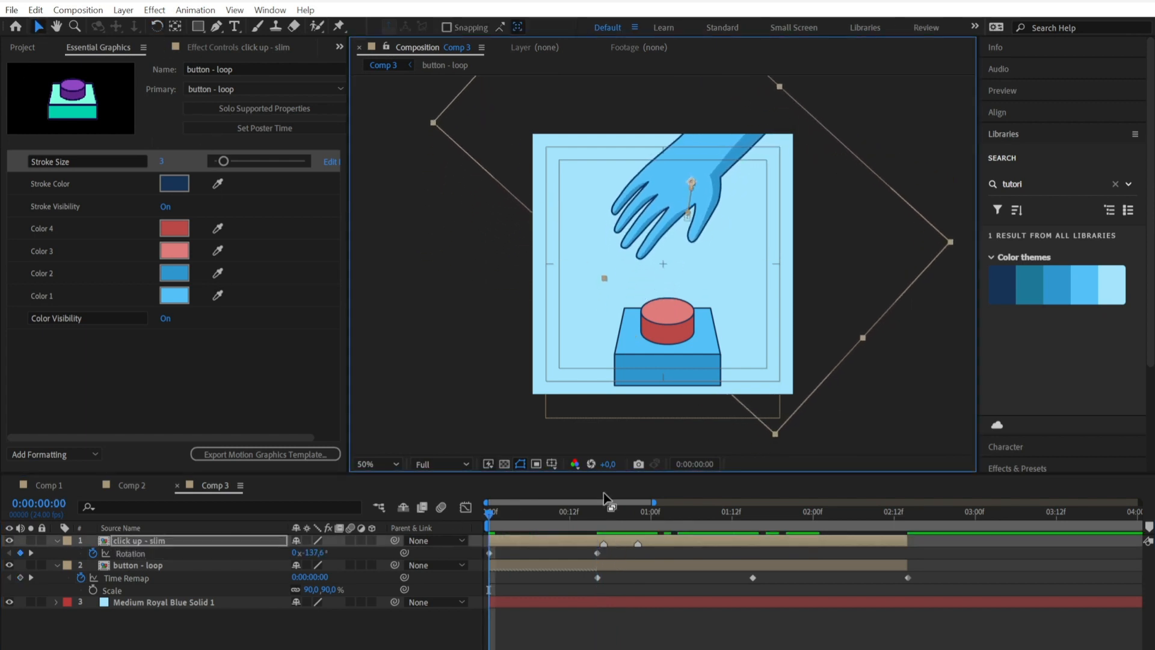
# Step through the timeline to check the fingertip lands on the red button as Position keys align with Time Remap.
pyautogui.click(705, 511)
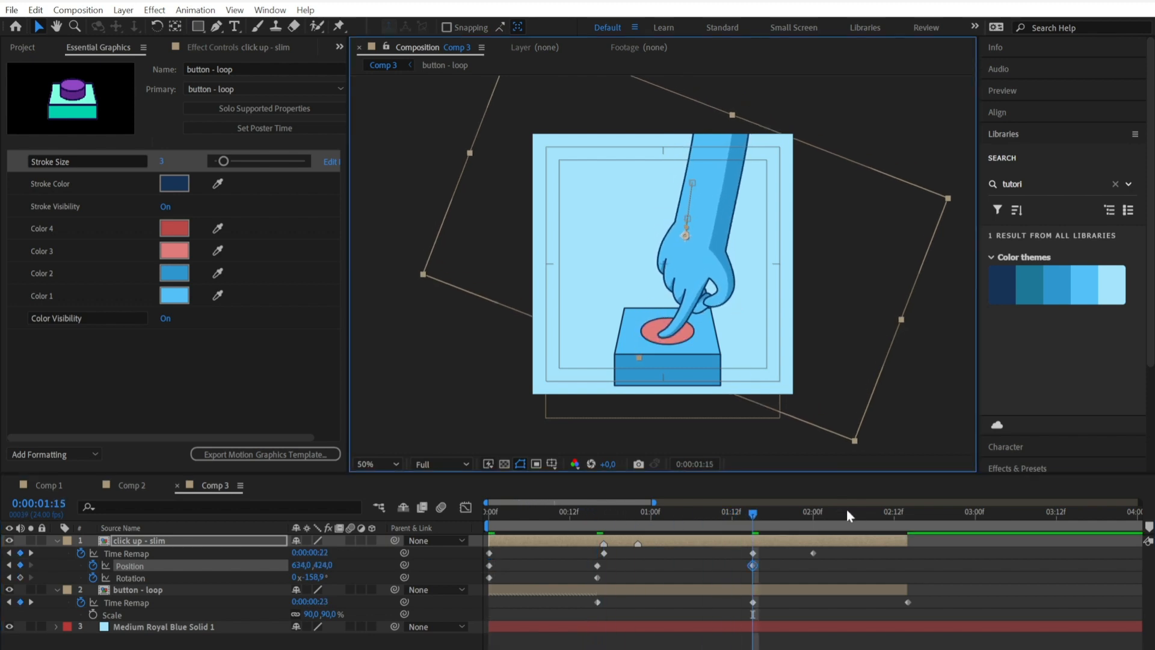
pyautogui.click(819, 512)
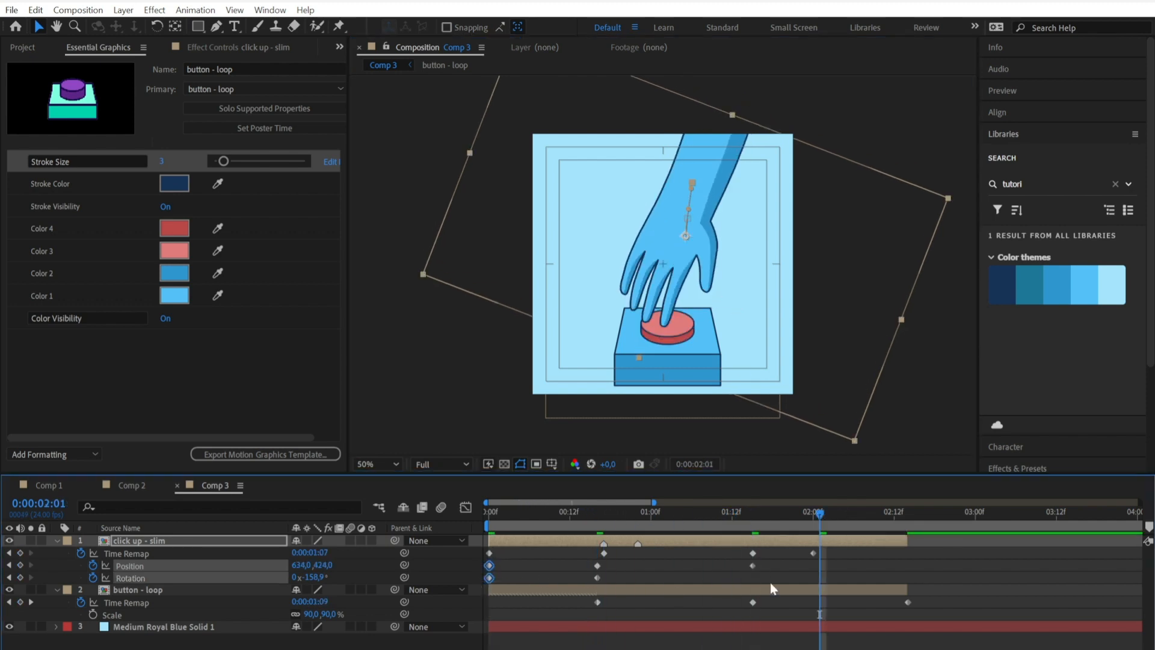